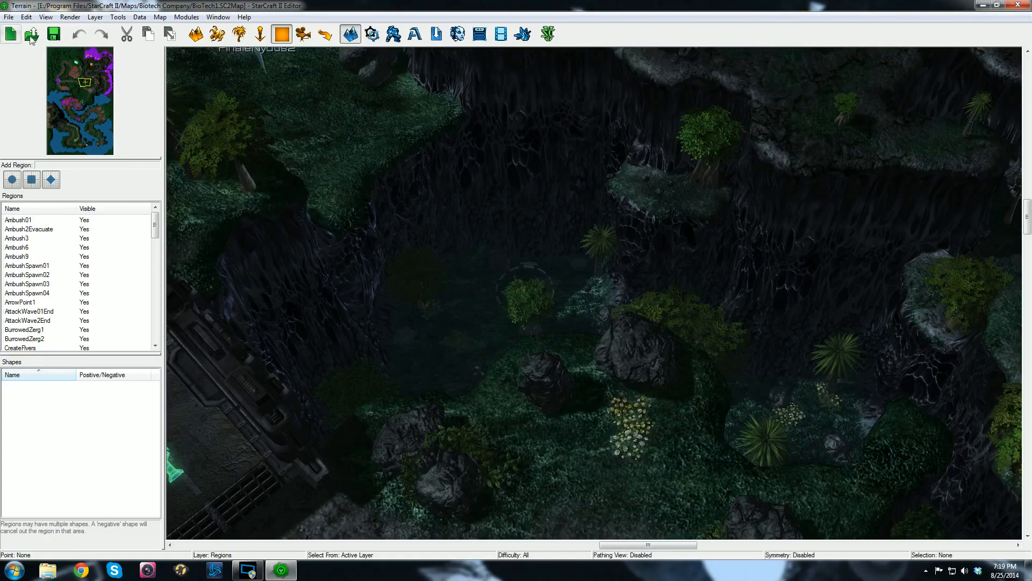
- Bring up the Save As dialog for the BioTech1 map from the File menu
{"action": "left_click", "coordinate": [8, 16]}
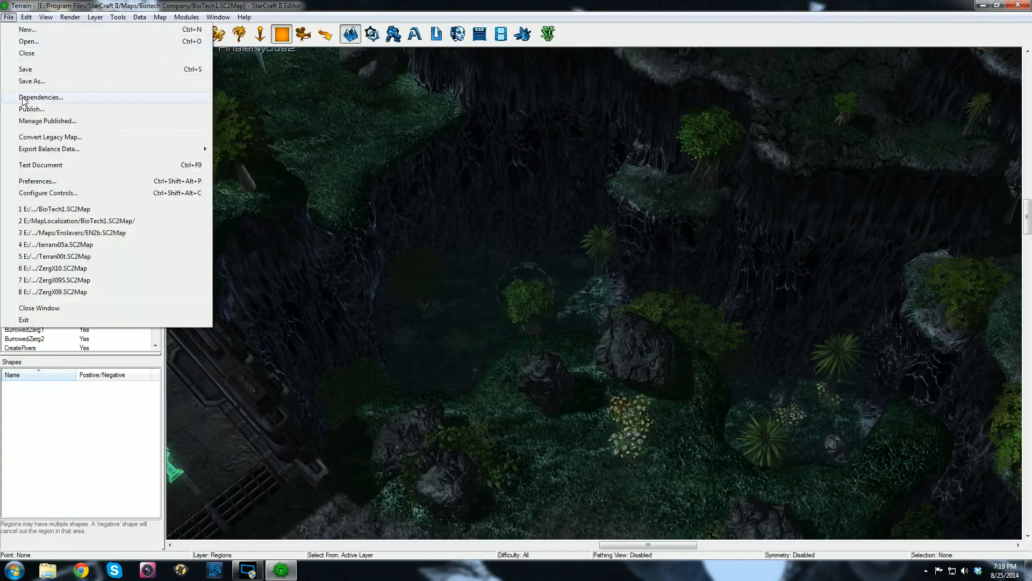
{"action": "left_click", "coordinate": [31, 81]}
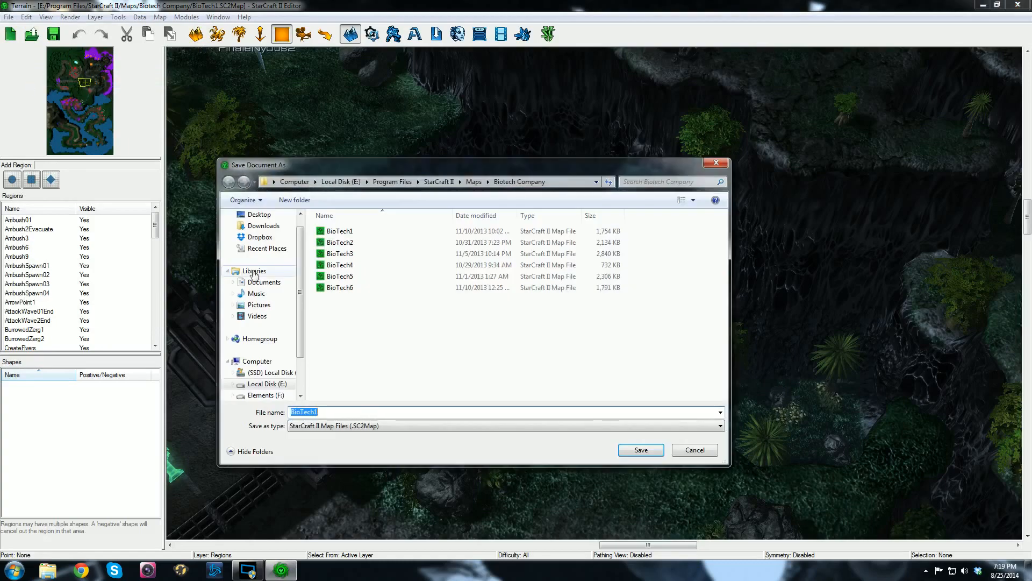
- Save BioTech1 into E:\MapLocalization with the save type set to SC2Components
{"action": "left_click", "coordinate": [267, 384]}
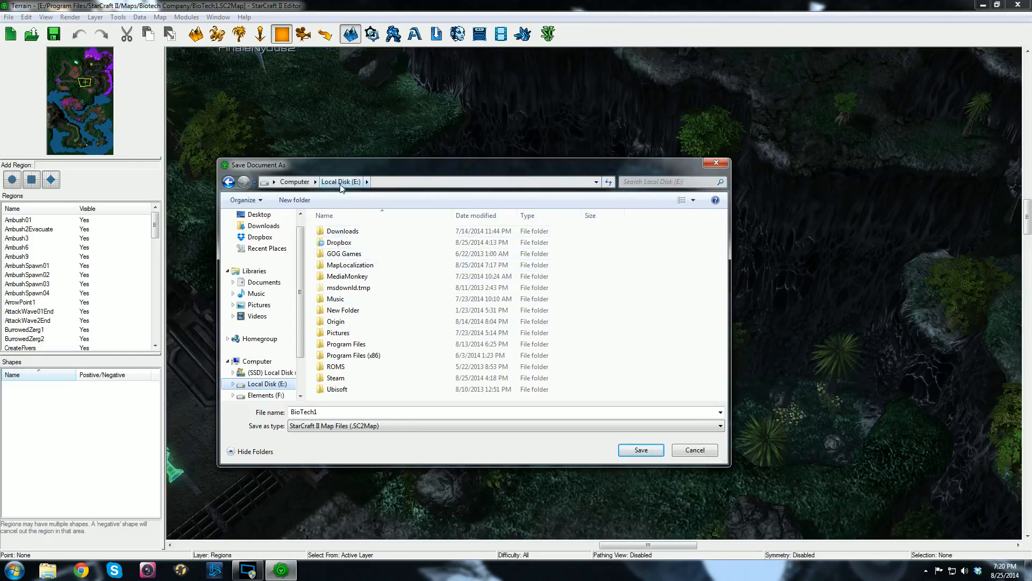
{"action": "double_click", "coordinate": [350, 264]}
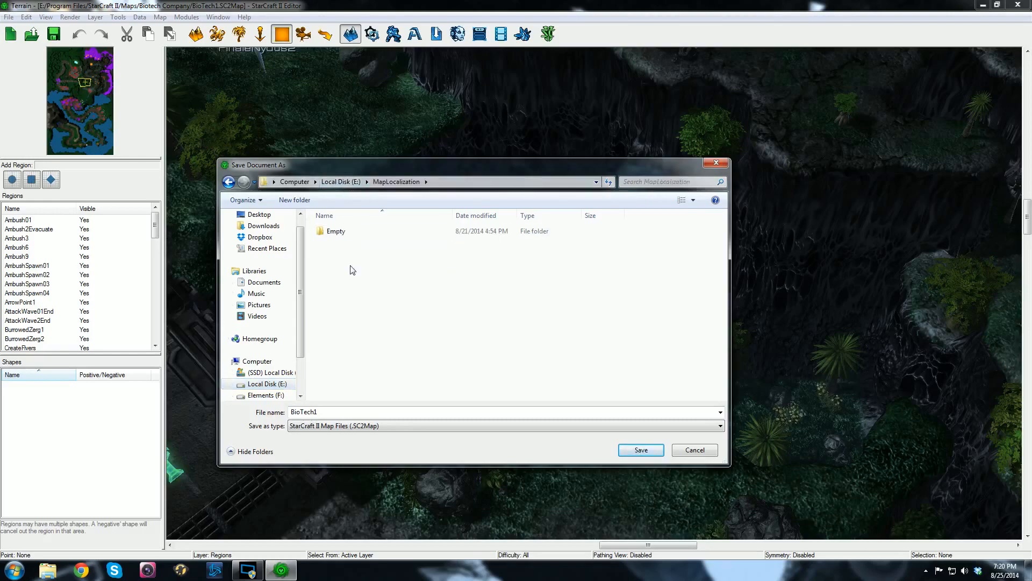
{"action": "left_click", "coordinate": [720, 426]}
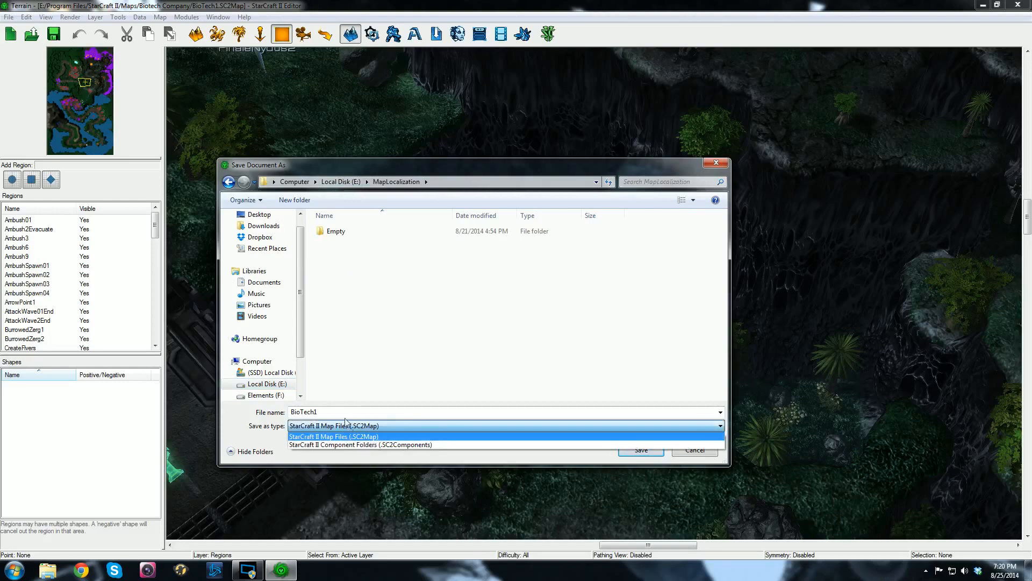
{"action": "left_click", "coordinate": [361, 444]}
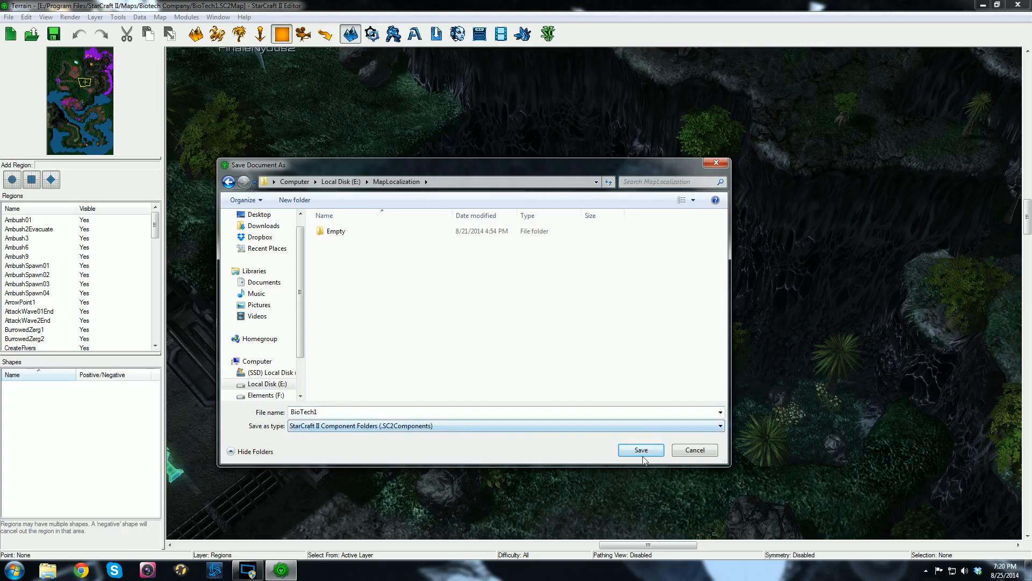
{"action": "left_click", "coordinate": [640, 449]}
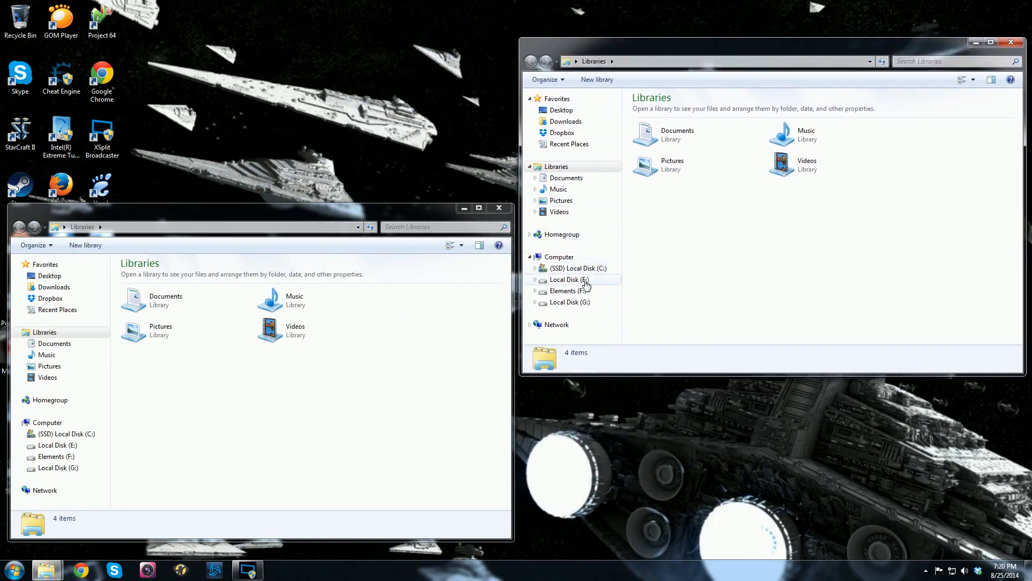
- Show E:\MapLocalization in Explorer and select the new BioTech1.SC2Map folder
{"action": "left_click", "coordinate": [567, 280]}
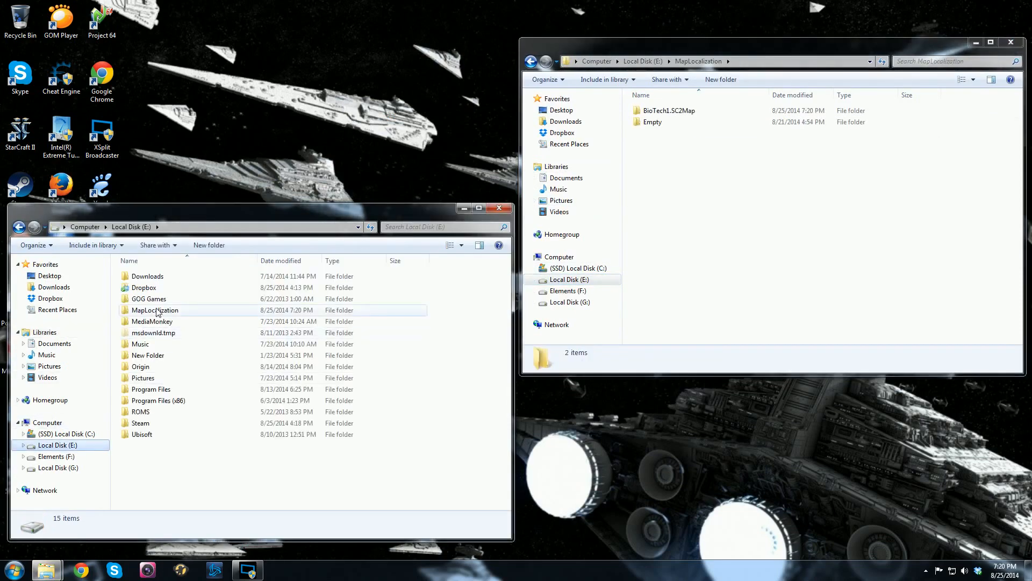
{"action": "double_click", "coordinate": [154, 310]}
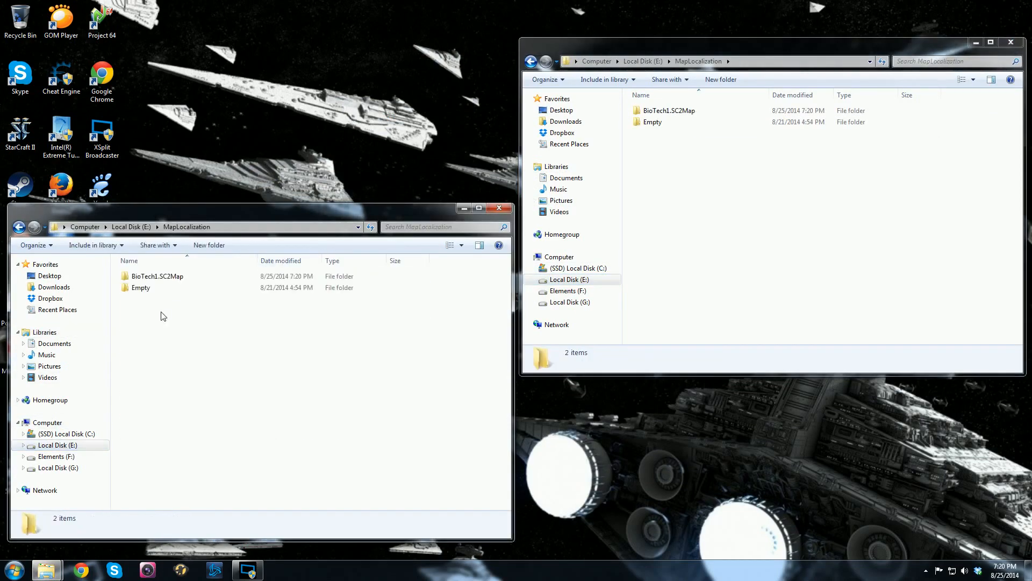
{"action": "left_click", "coordinate": [158, 276]}
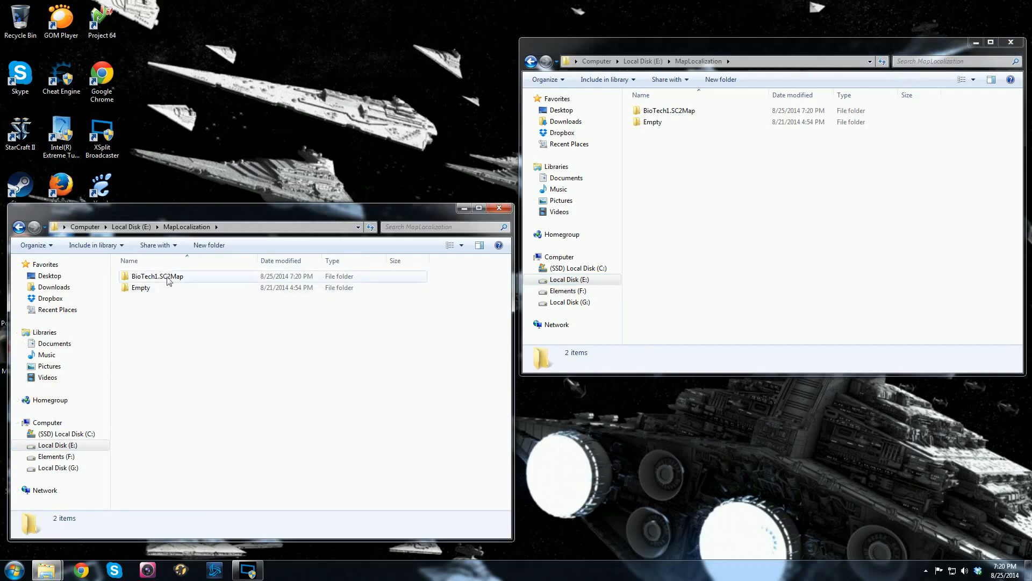
- Browse into BioTech1.SC2Map and compare its enGB.SC2Data and enUS.SC2Data folders
{"action": "double_click", "coordinate": [157, 277]}
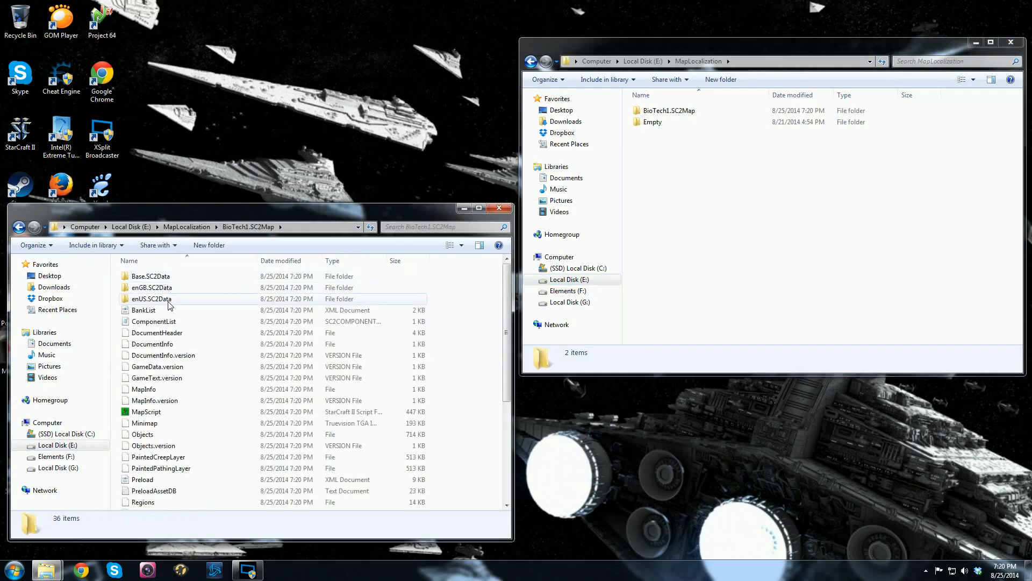
{"action": "mouse_move", "coordinate": [151, 298]}
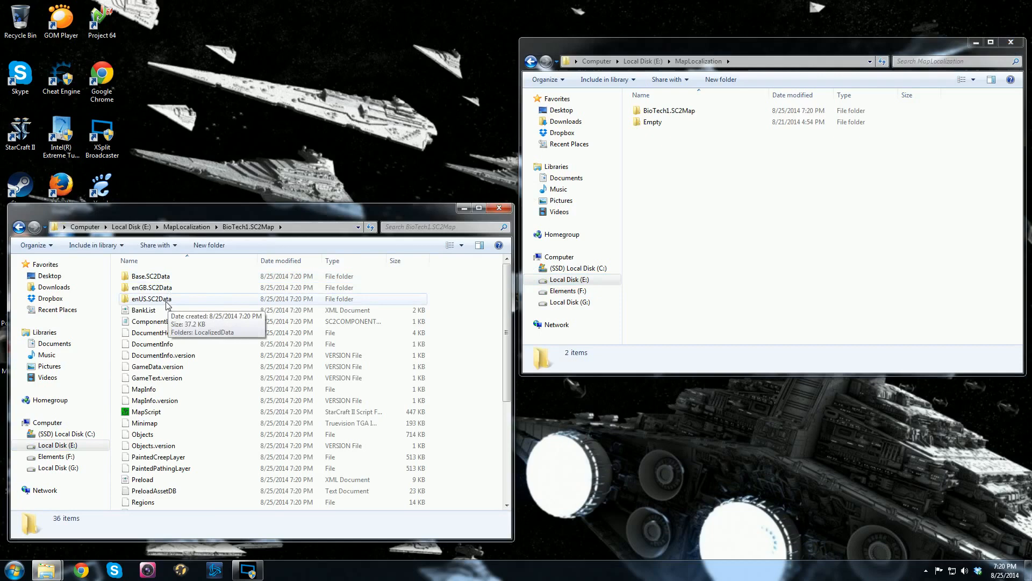
{"action": "mouse_move", "coordinate": [152, 289]}
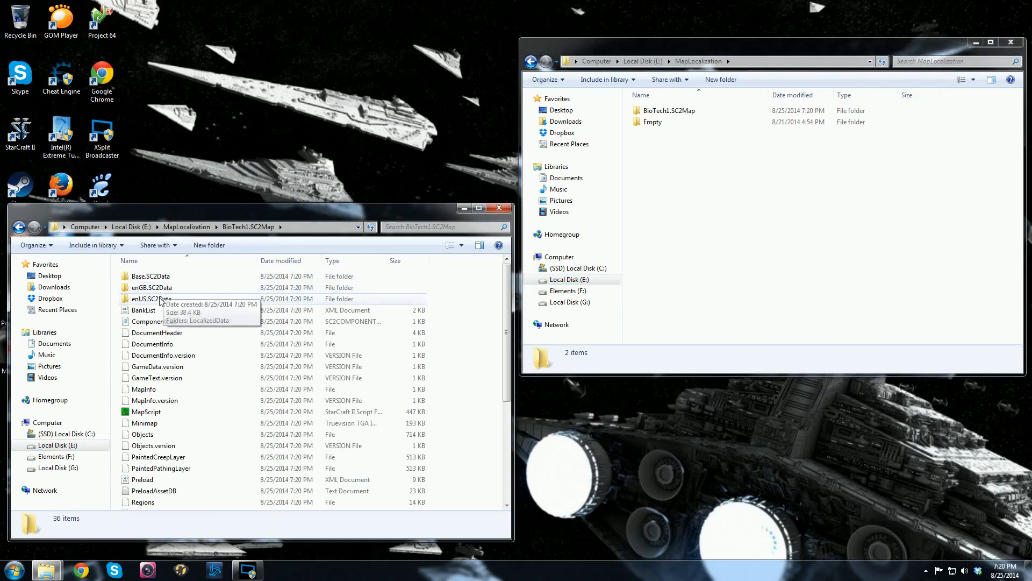
{"action": "left_click", "coordinate": [152, 298]}
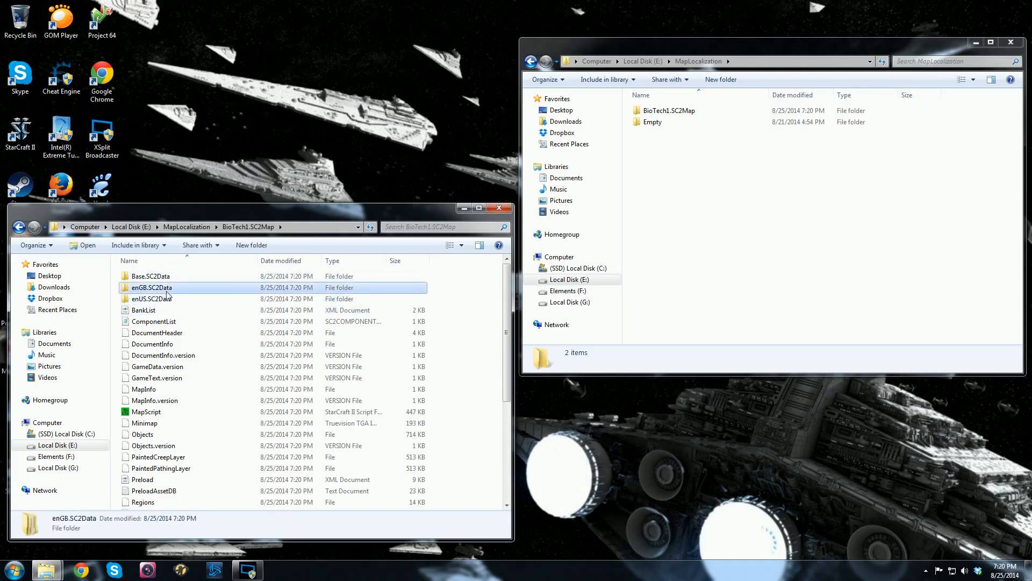
{"action": "left_click", "coordinate": [151, 298]}
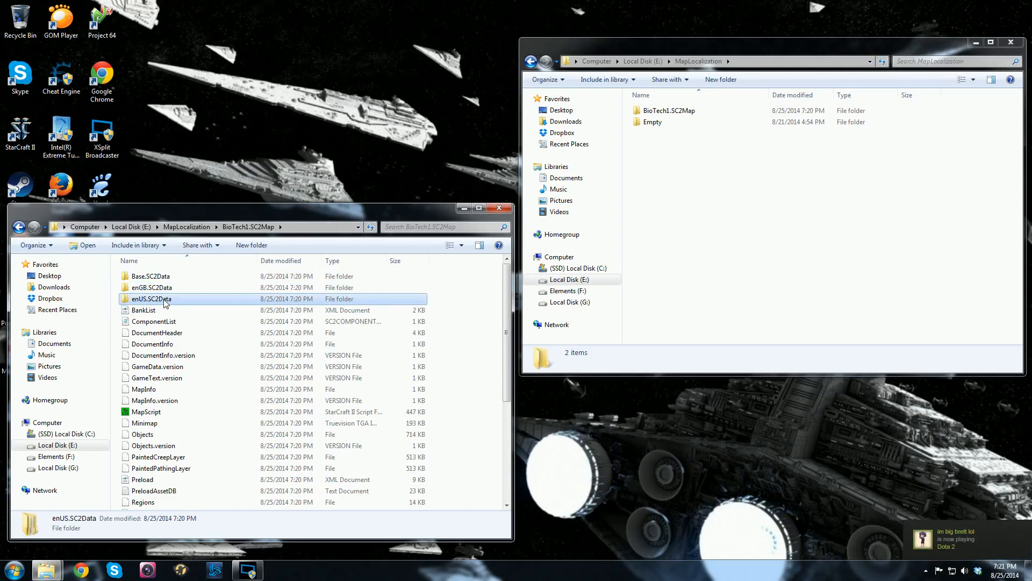
{"action": "mouse_move", "coordinate": [152, 288]}
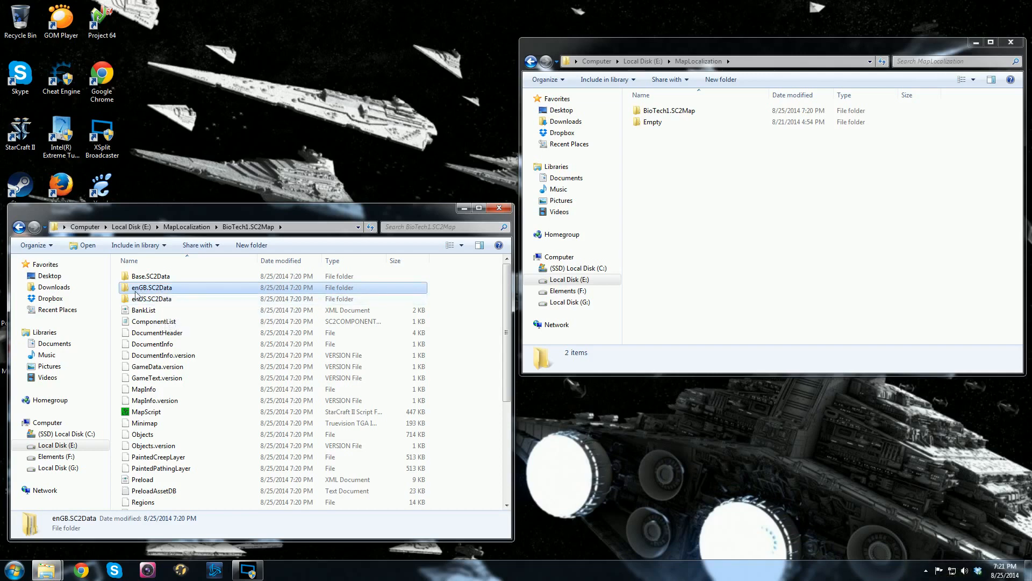
{"action": "mouse_move", "coordinate": [151, 297]}
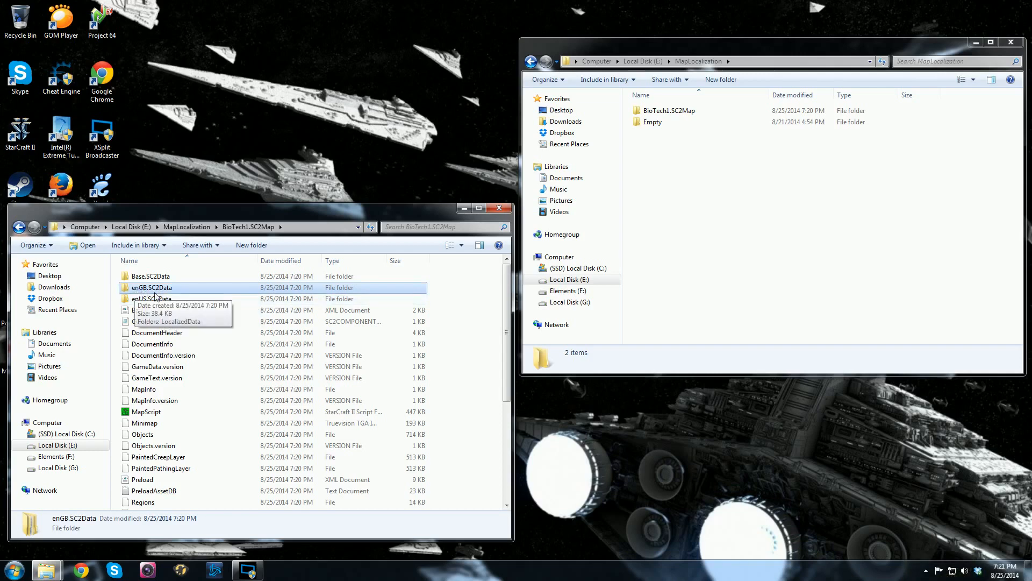
{"action": "left_click", "coordinate": [150, 298]}
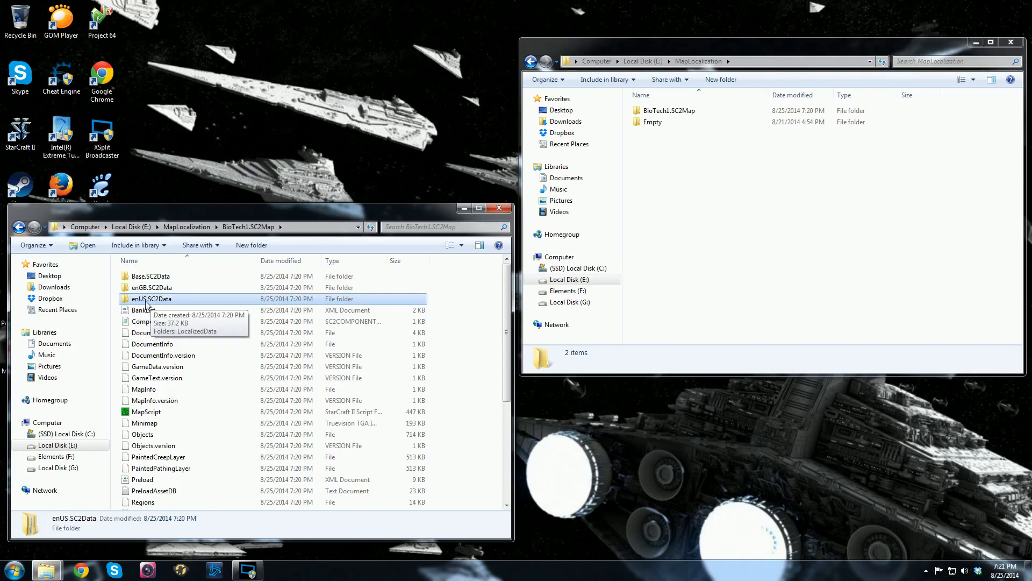
{"action": "left_click", "coordinate": [152, 287]}
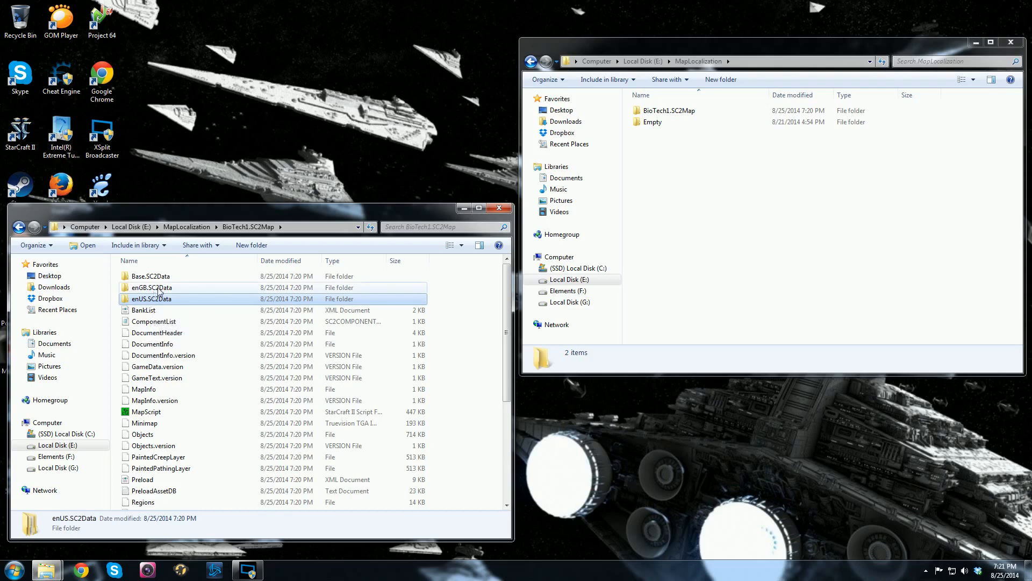
{"action": "mouse_move", "coordinate": [152, 288]}
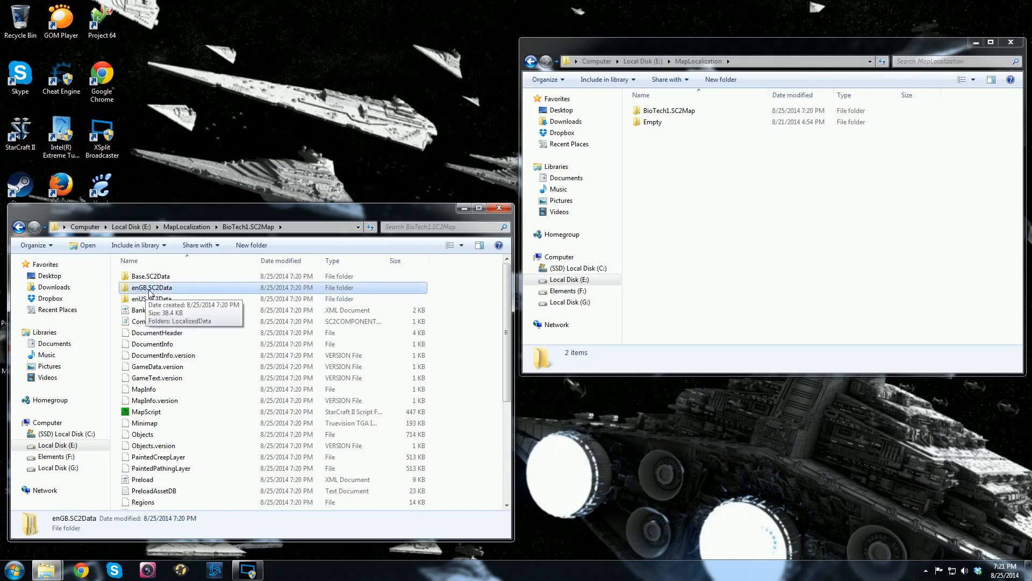
- Inspect enGB's LocalizedData string files and copy that folder into MapLocalization
{"action": "double_click", "coordinate": [150, 288]}
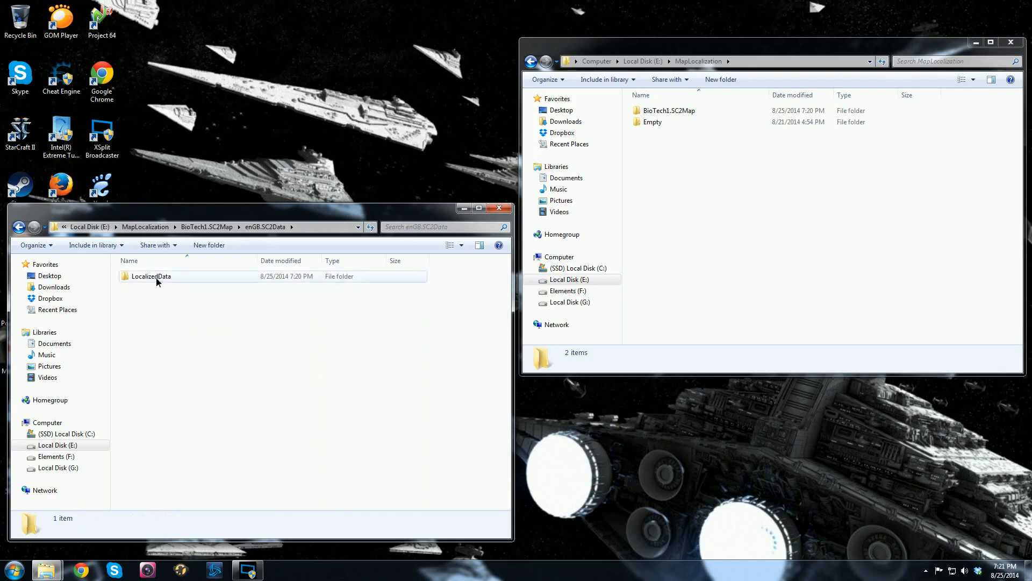
{"action": "double_click", "coordinate": [150, 276]}
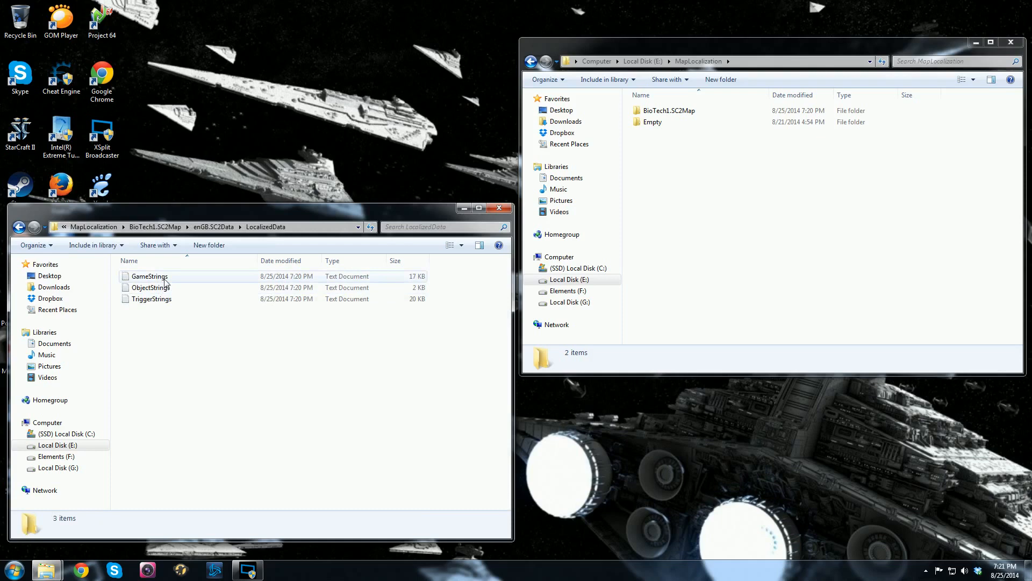
{"action": "left_click", "coordinate": [19, 227]}
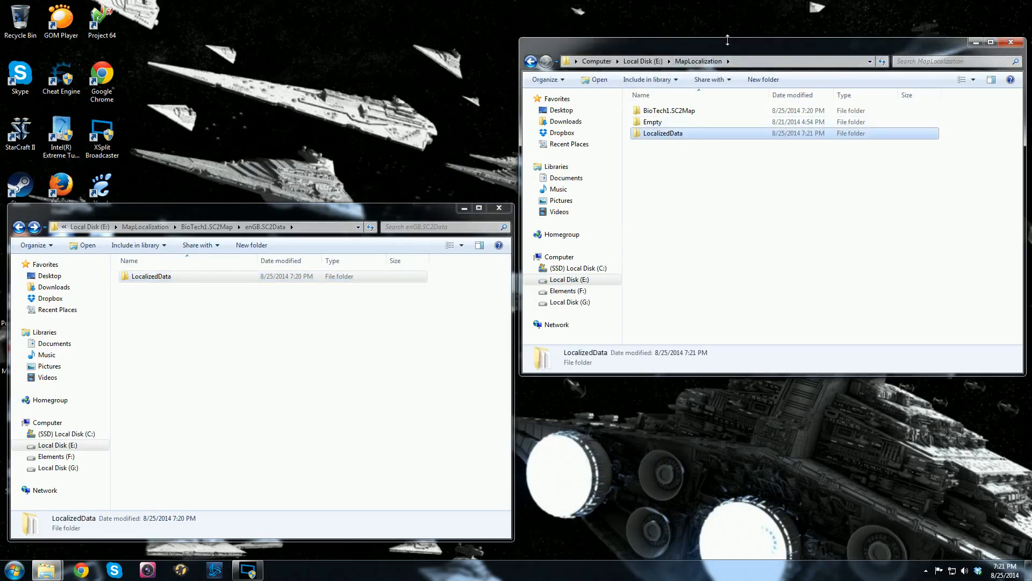
{"action": "left_click", "coordinate": [19, 227]}
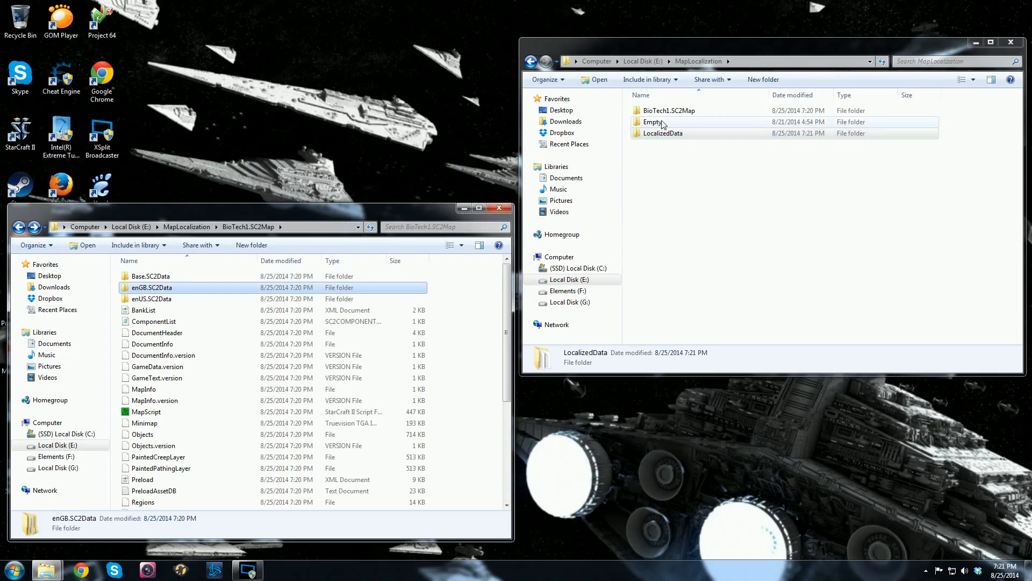
- Delete enGB.SC2Data and enUS.SC2Data from BioTech1.SC2Map, confirming the Recycle Bin prompt
{"action": "left_click", "coordinate": [151, 298]}
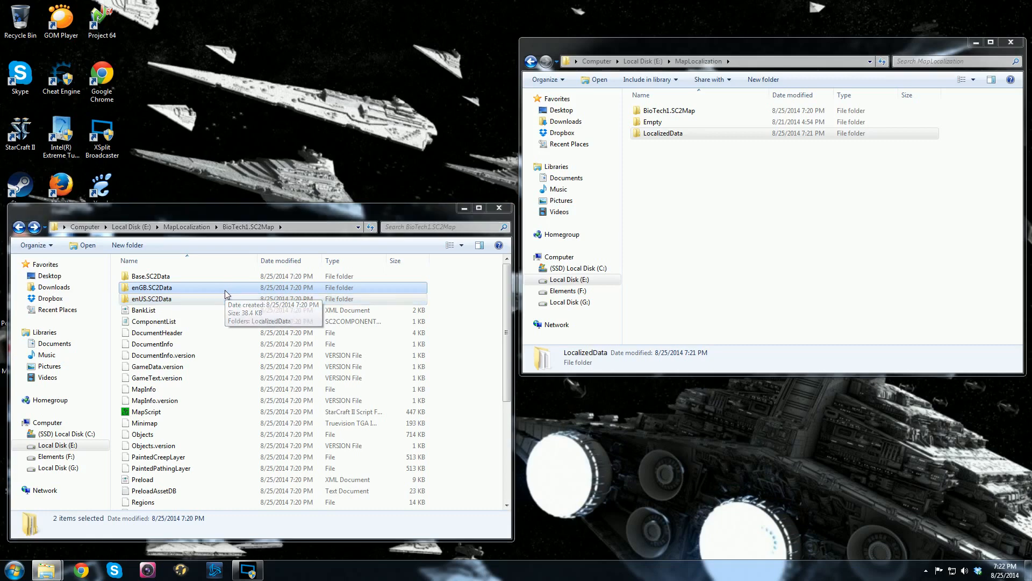
{"action": "key", "text": "Delete"}
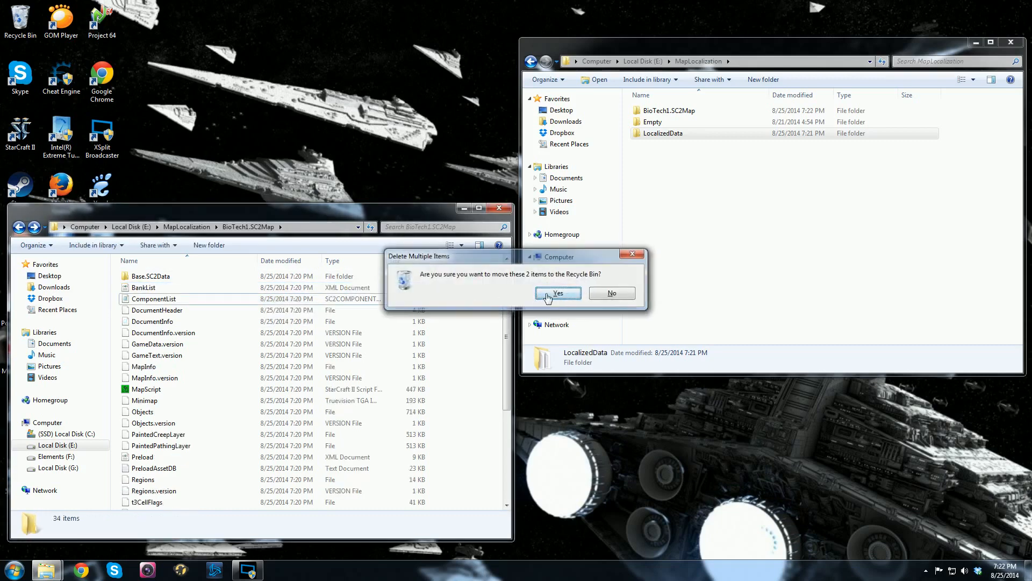
{"action": "left_click", "coordinate": [558, 292]}
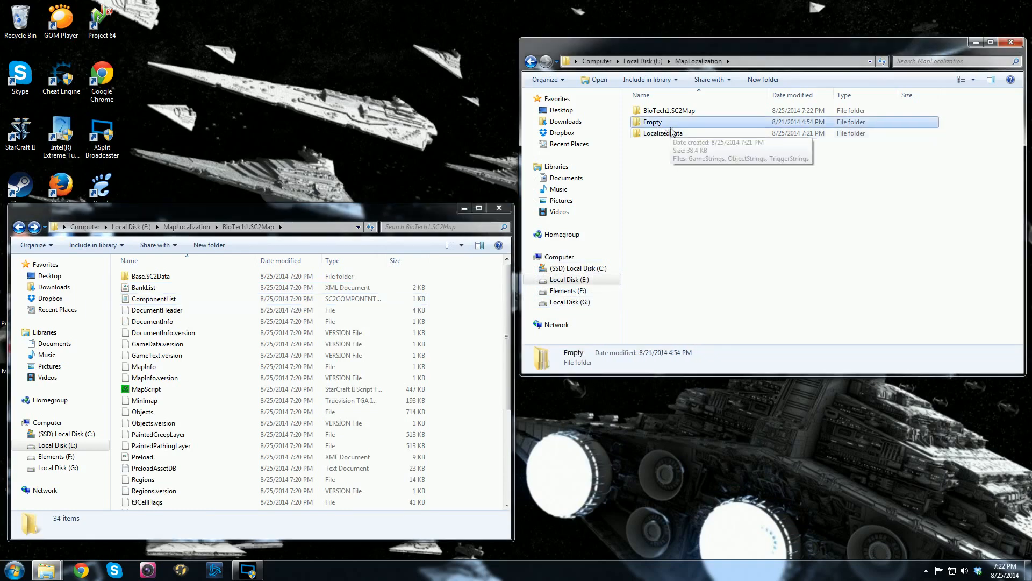
- Check the Empty language templates and copy all .SC2Data folders, deDE through zhTW, into BioTech1.SC2Map
{"action": "double_click", "coordinate": [651, 121]}
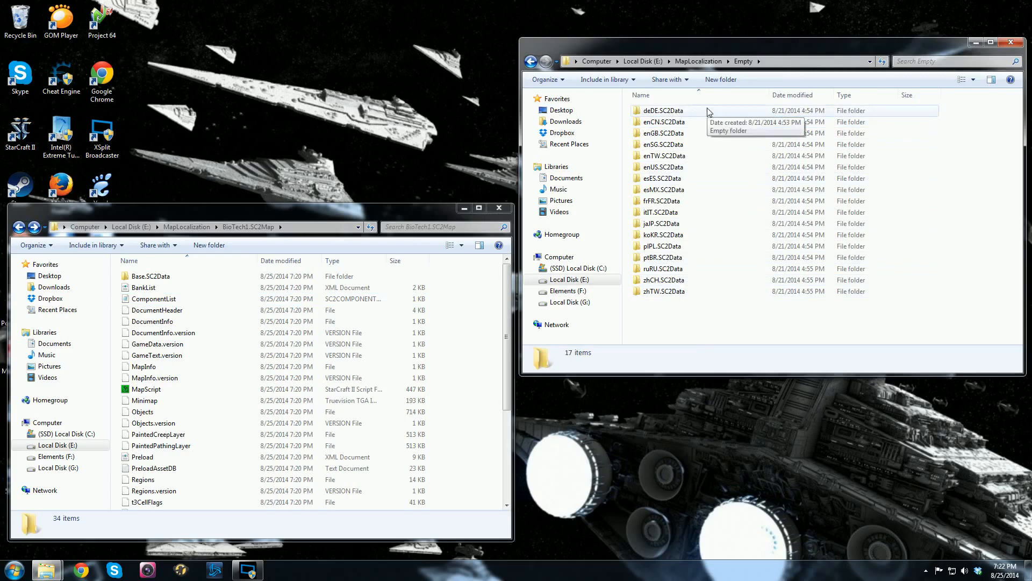
{"action": "double_click", "coordinate": [663, 122]}
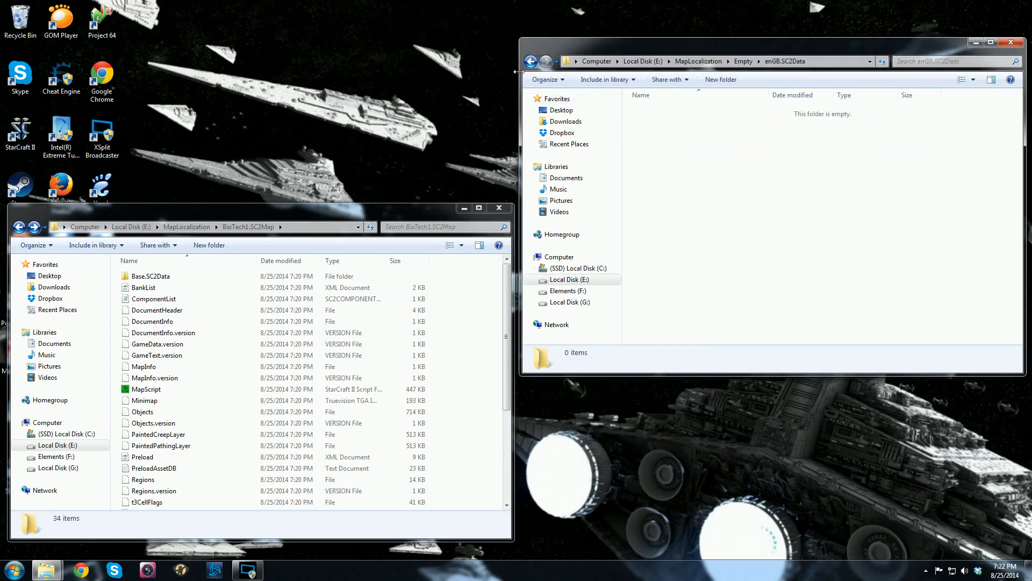
{"action": "left_click", "coordinate": [530, 61]}
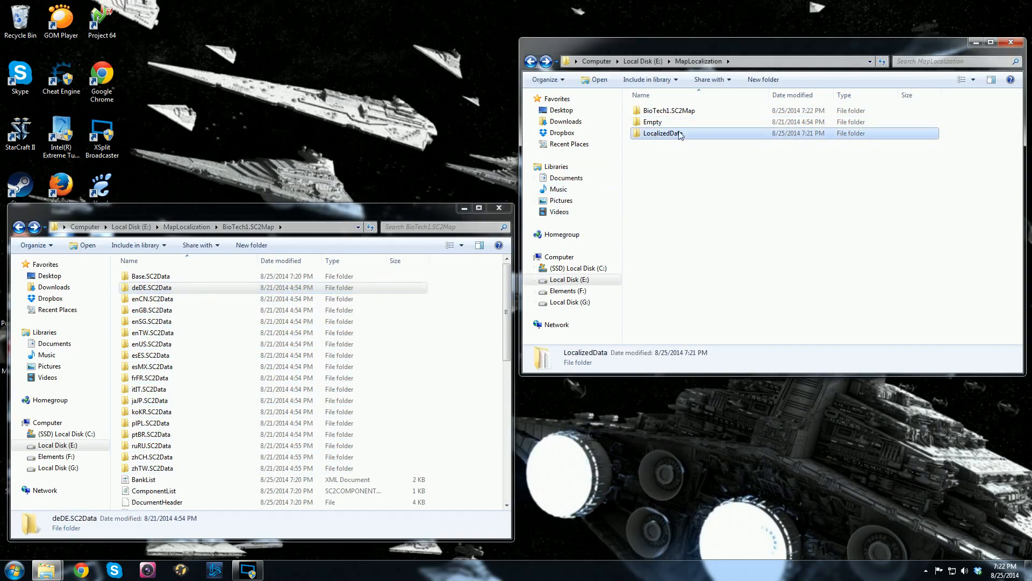
{"action": "right_click", "coordinate": [660, 134]}
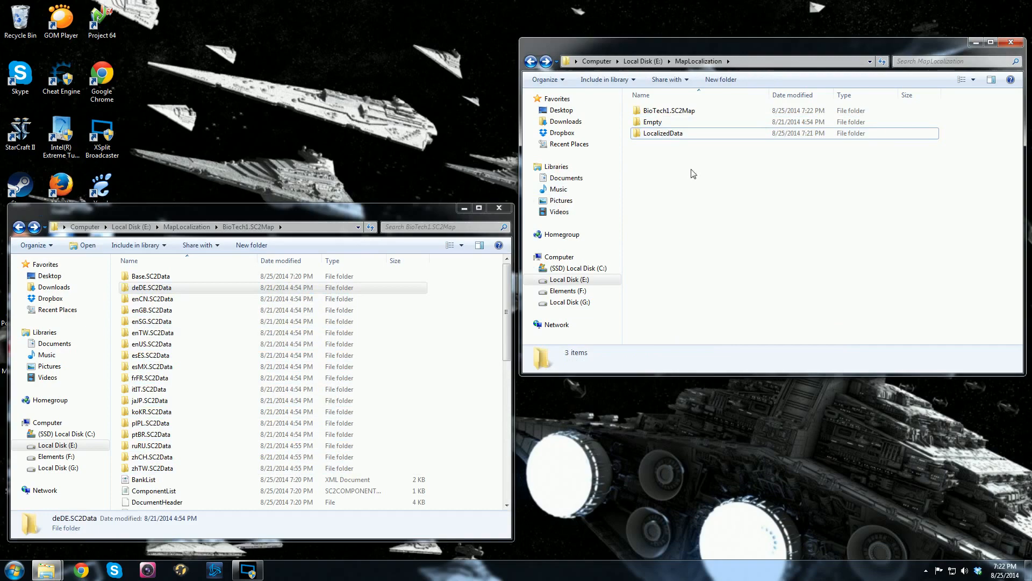
- Paste the copied LocalizedData into each language folder, deDE, enGB, enUS, esMX and onward
{"action": "right_click", "coordinate": [150, 288]}
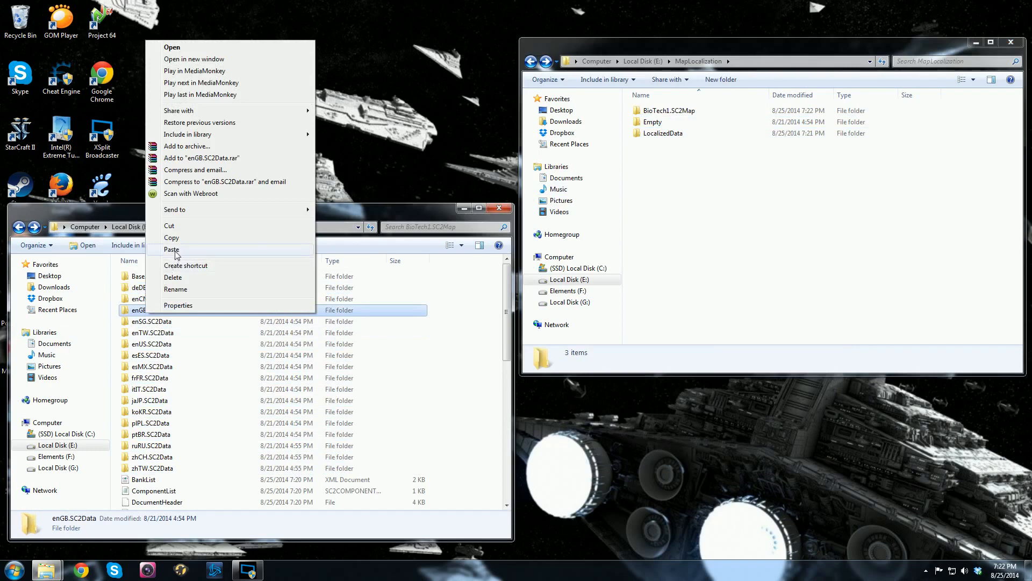
{"action": "left_click", "coordinate": [172, 248]}
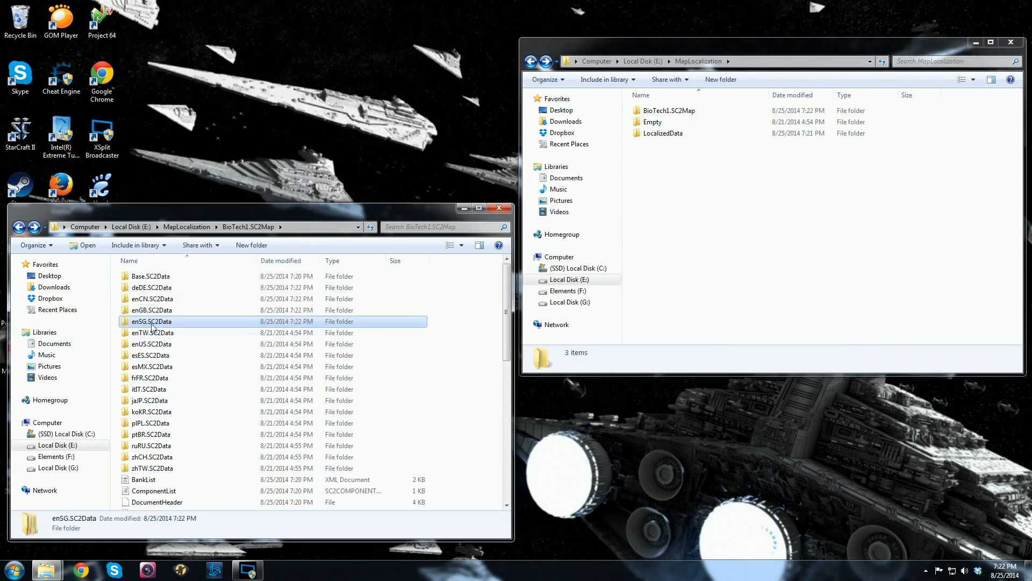
{"action": "left_click", "coordinate": [152, 344]}
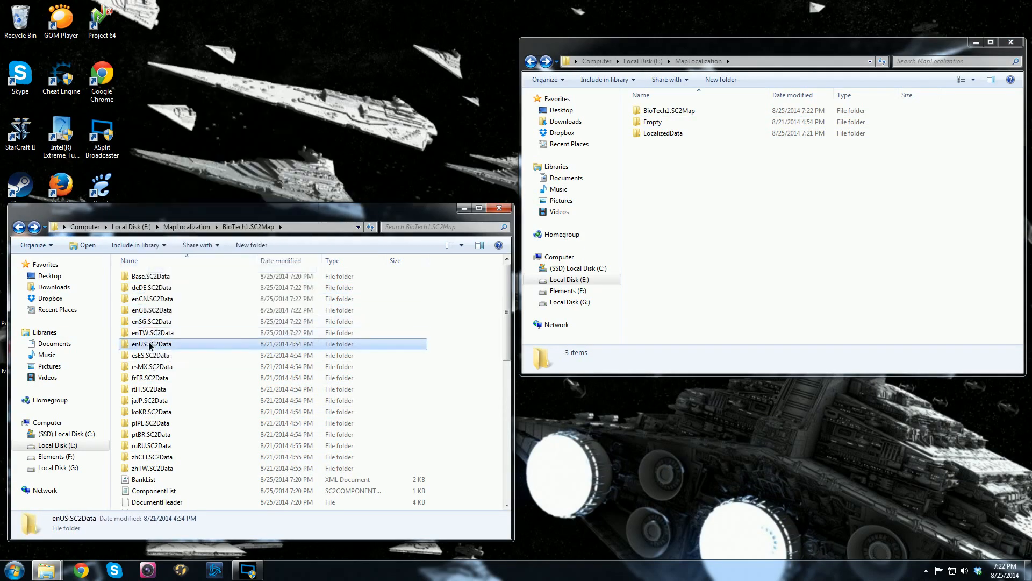
{"action": "right_click", "coordinate": [152, 355]}
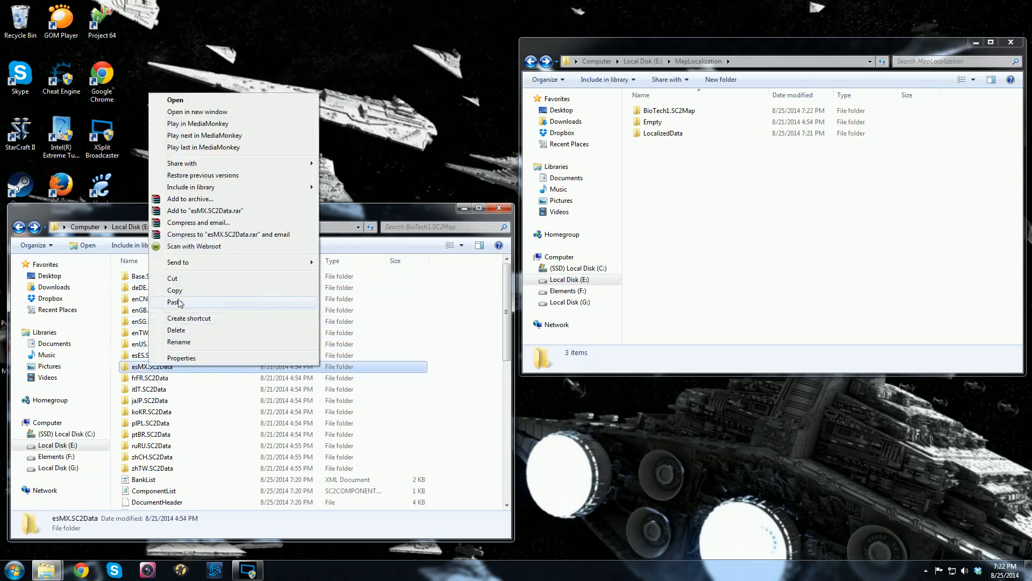
{"action": "left_click", "coordinate": [175, 301]}
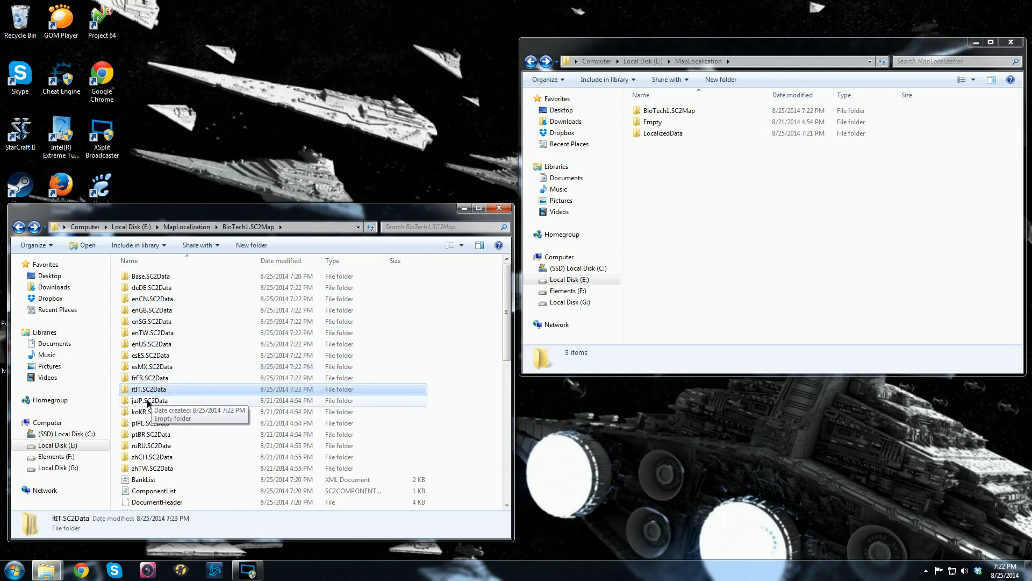
{"action": "right_click", "coordinate": [148, 412]}
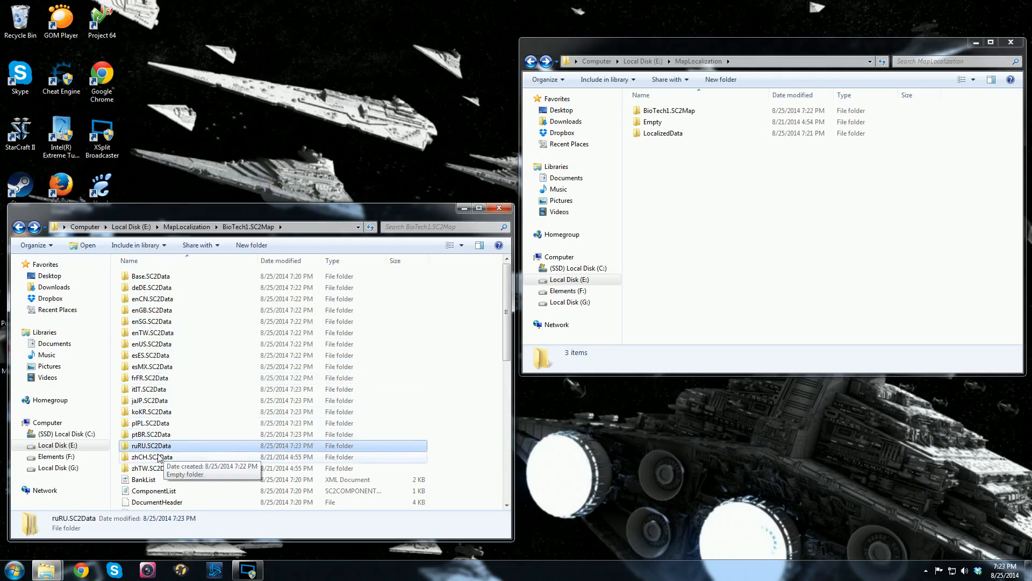
{"action": "left_click", "coordinate": [152, 467]}
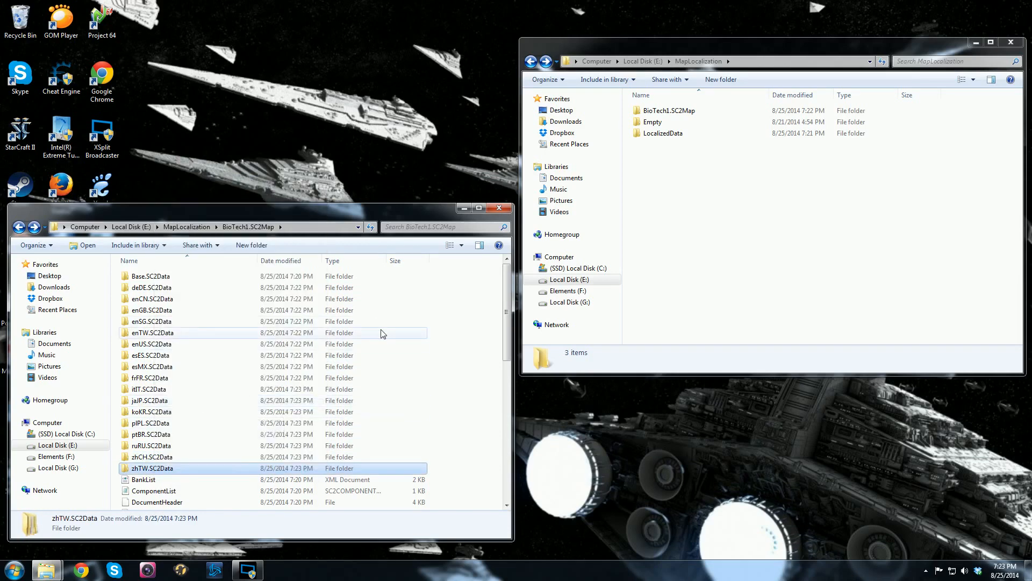
{"action": "mouse_move", "coordinate": [500, 208]}
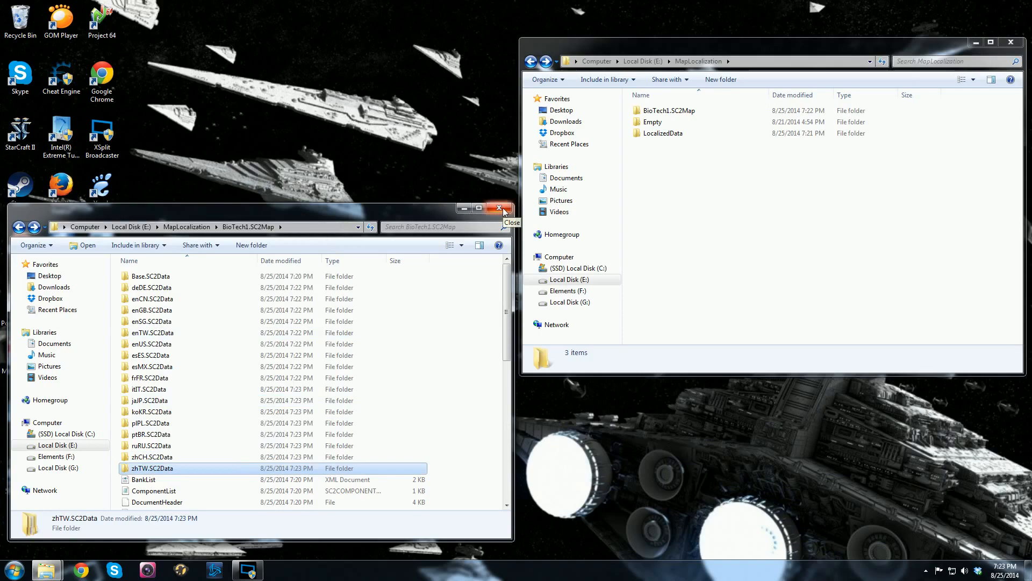
- Close the BioTech1 folder window and launch StarCraft II Map Editor from the Start menu
{"action": "left_click", "coordinate": [499, 208]}
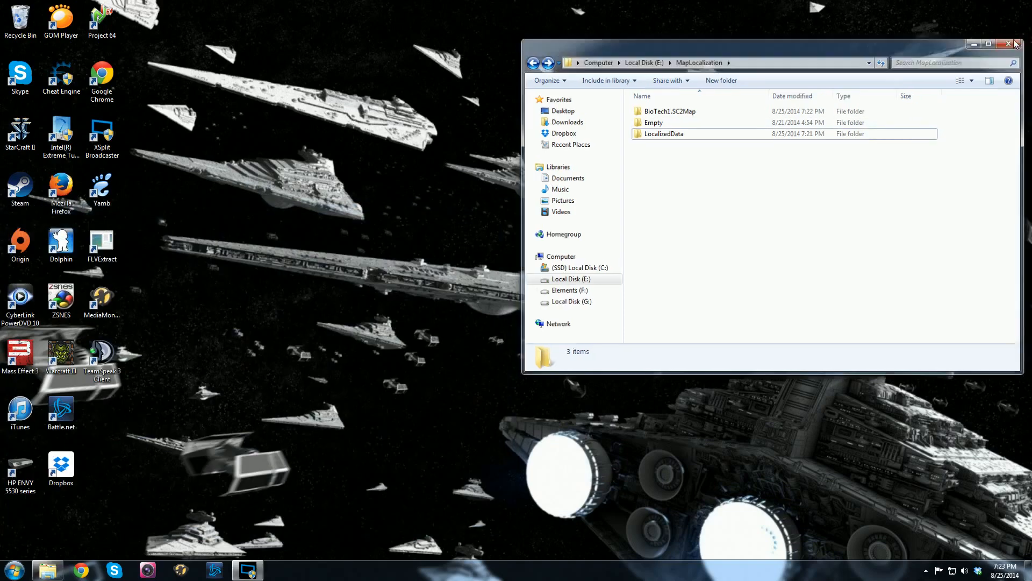
{"action": "left_click", "coordinate": [12, 570]}
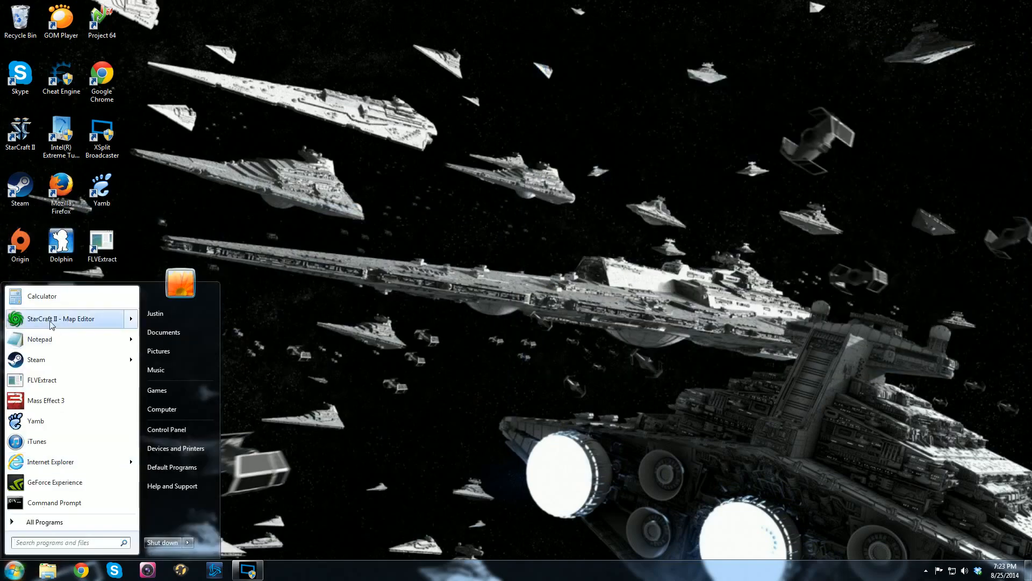
{"action": "left_click", "coordinate": [60, 319]}
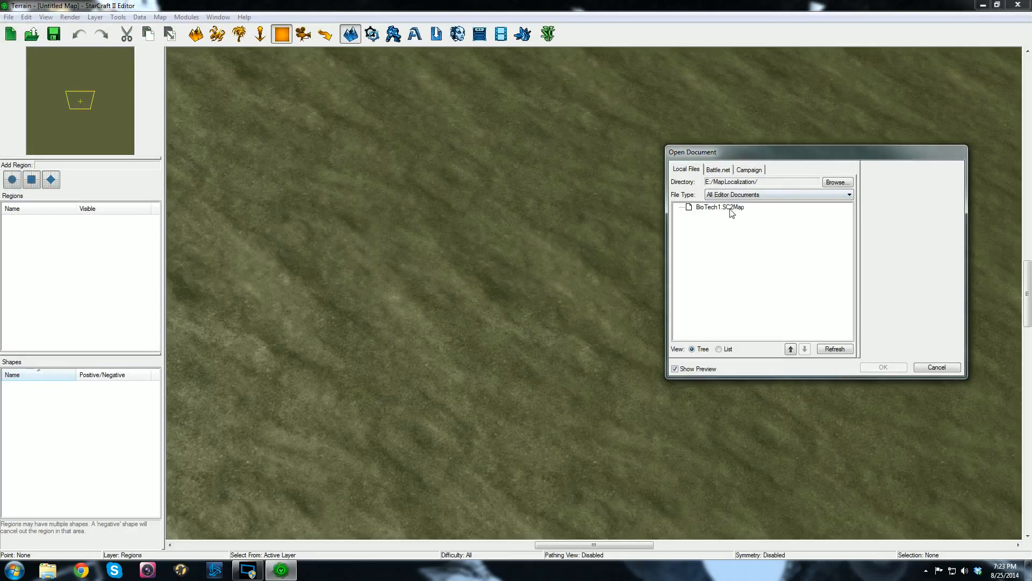
- Load BioTech1.SC2Map from E:/MapLocalization/ in the Open Document dialog
{"action": "left_click", "coordinate": [720, 206]}
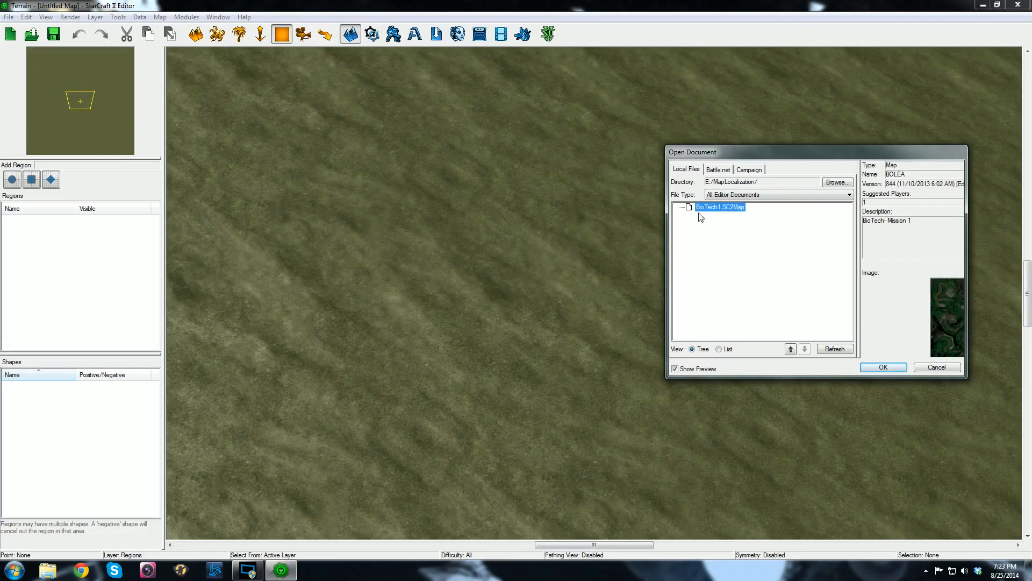
{"action": "mouse_move", "coordinate": [722, 224]}
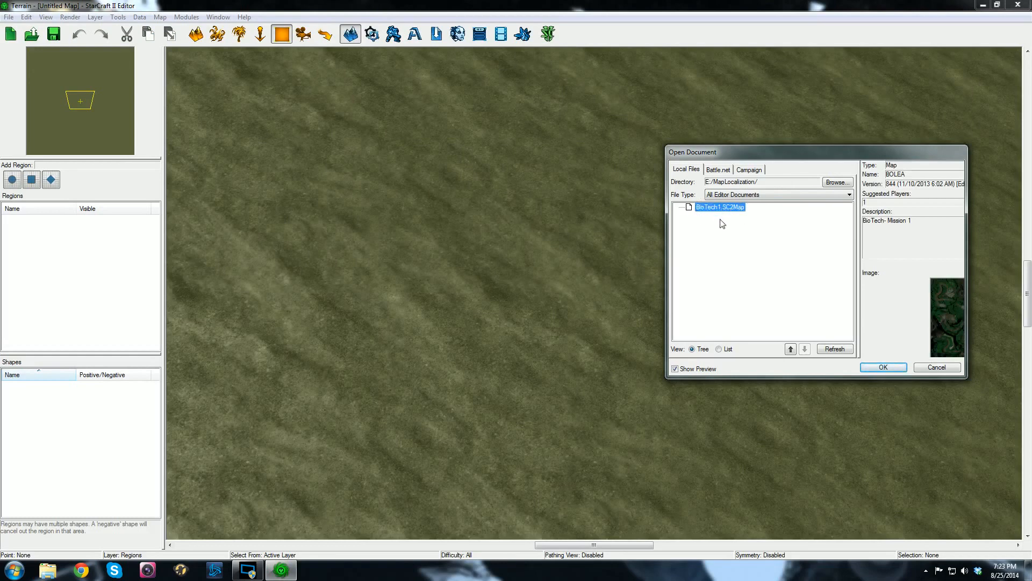
{"action": "left_click", "coordinate": [883, 367]}
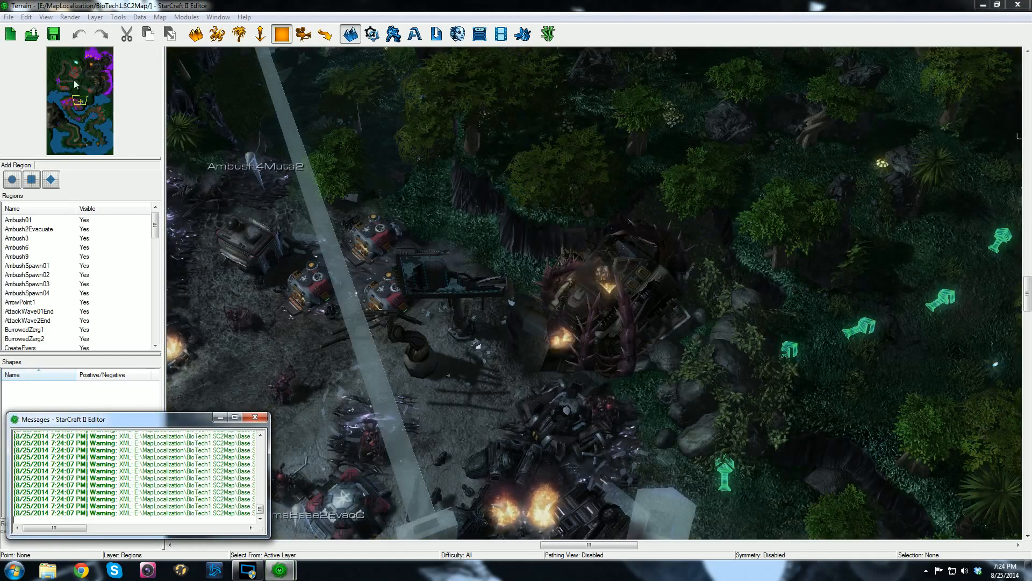
- Start Save As and browse to Program Files\StarCraft II\Maps\Biotech Company
{"action": "left_click", "coordinate": [10, 17]}
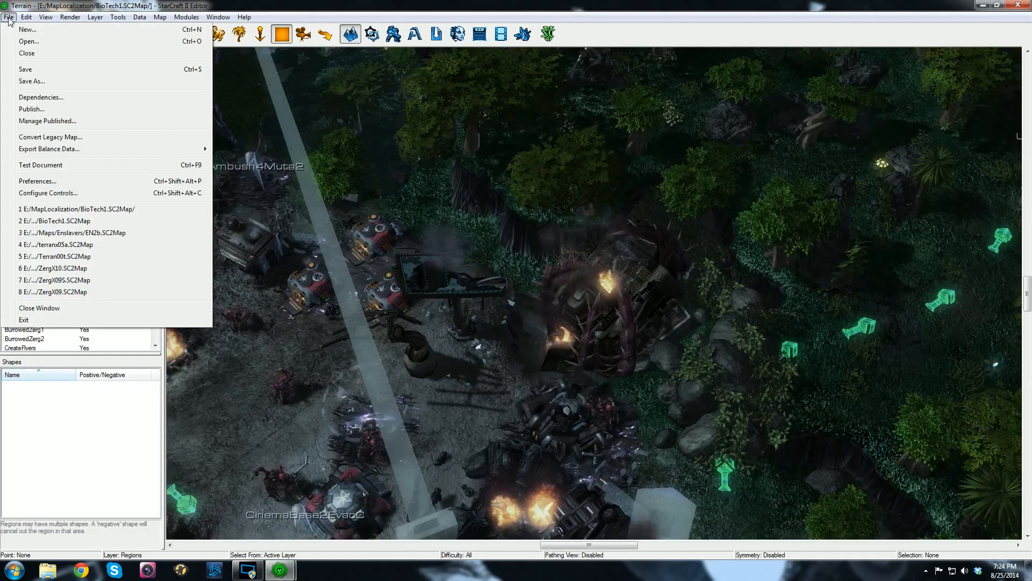
{"action": "left_click", "coordinate": [31, 80]}
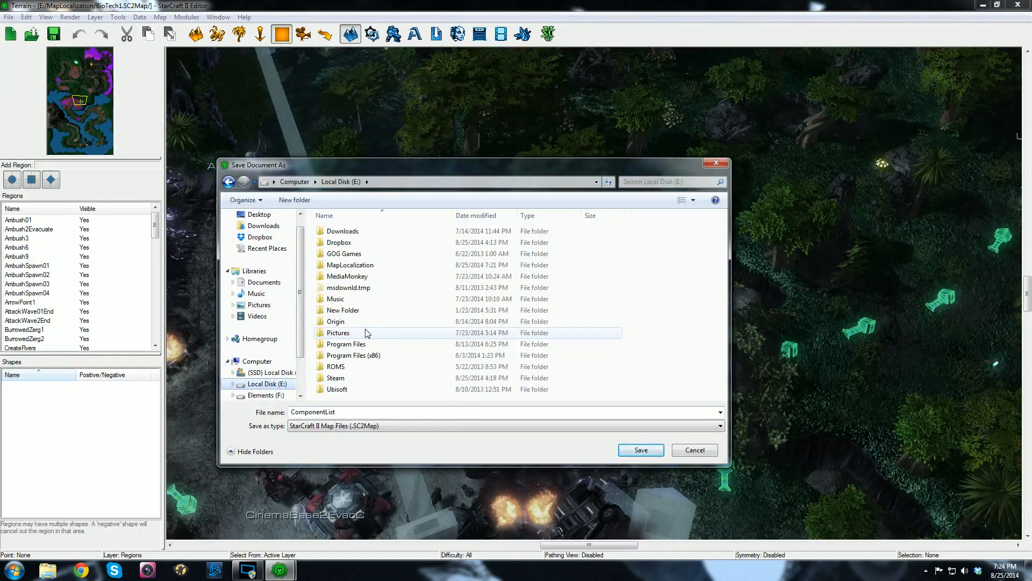
{"action": "double_click", "coordinate": [345, 344]}
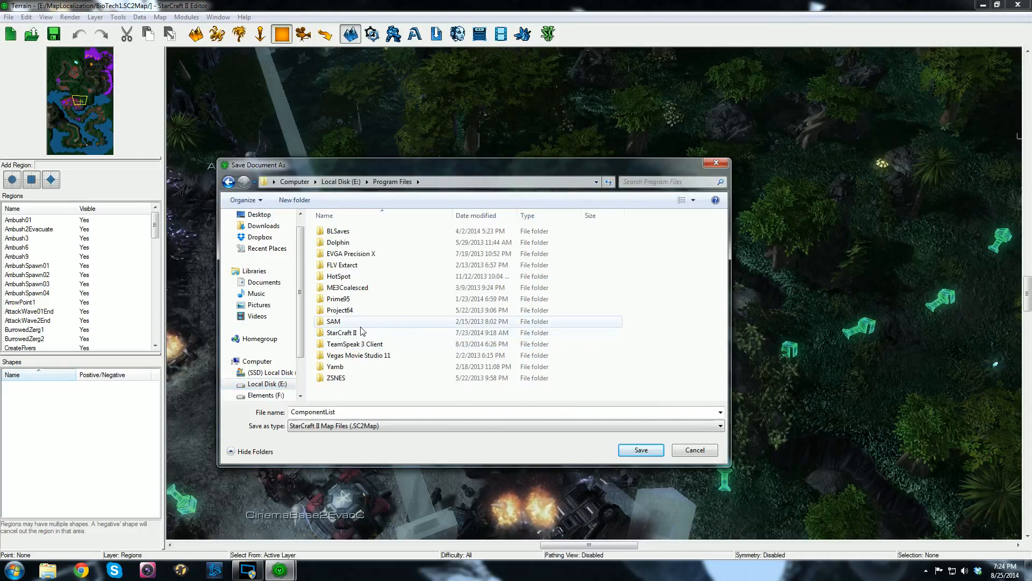
{"action": "double_click", "coordinate": [341, 332]}
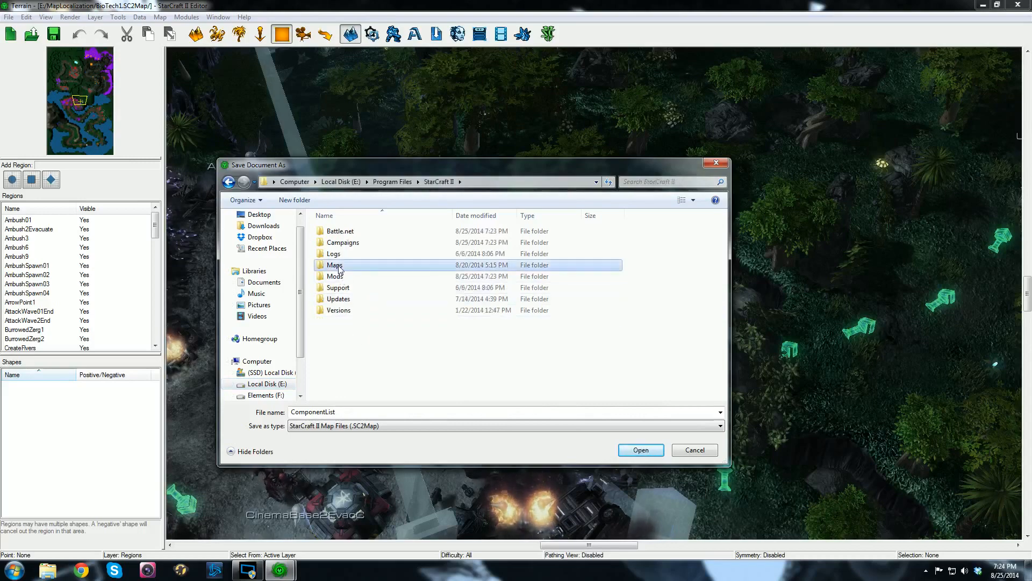
{"action": "double_click", "coordinate": [334, 265]}
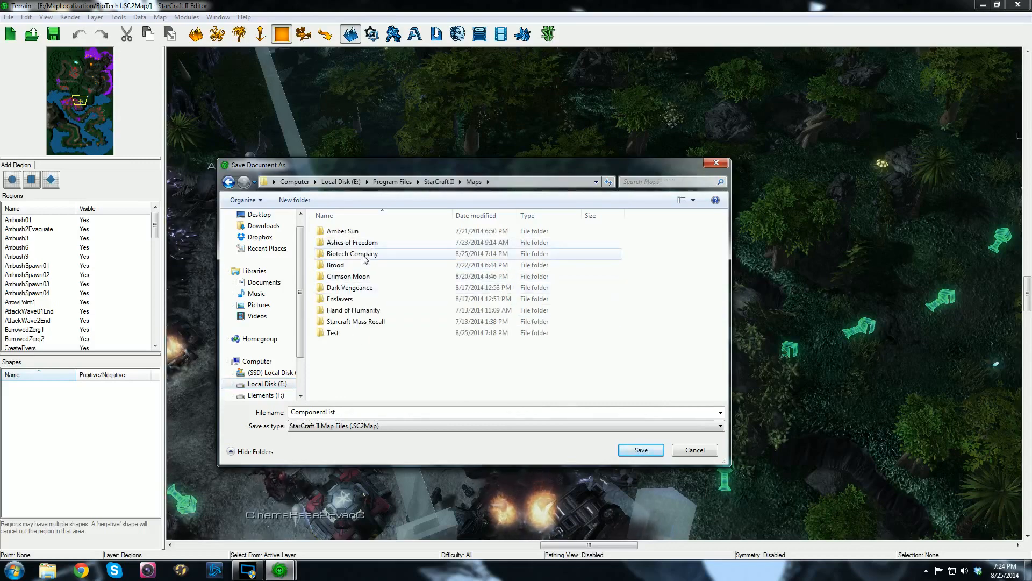
{"action": "double_click", "coordinate": [352, 254]}
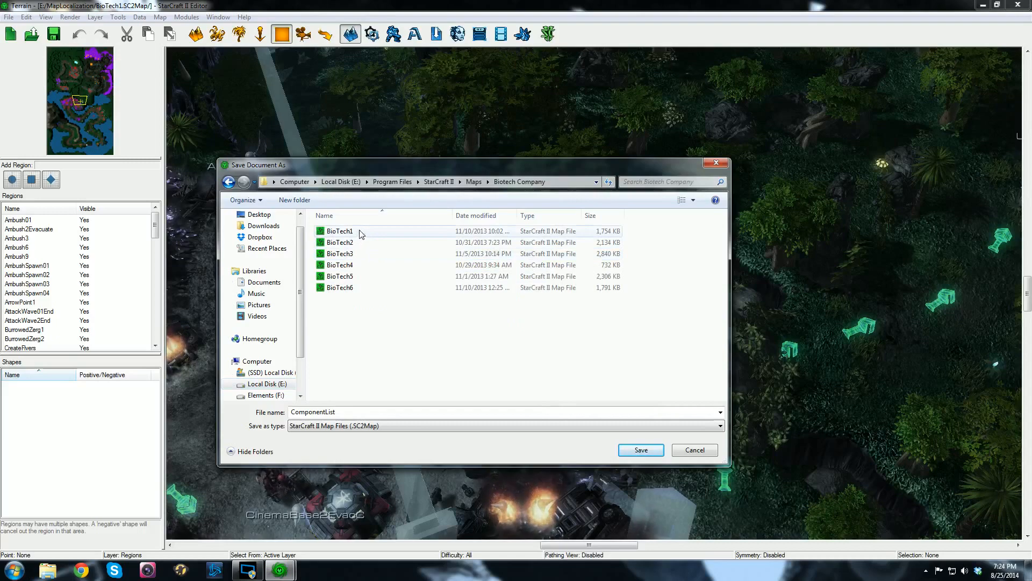
- Save the map as BioTech1, replacing the existing file in that folder
{"action": "left_click", "coordinate": [340, 230]}
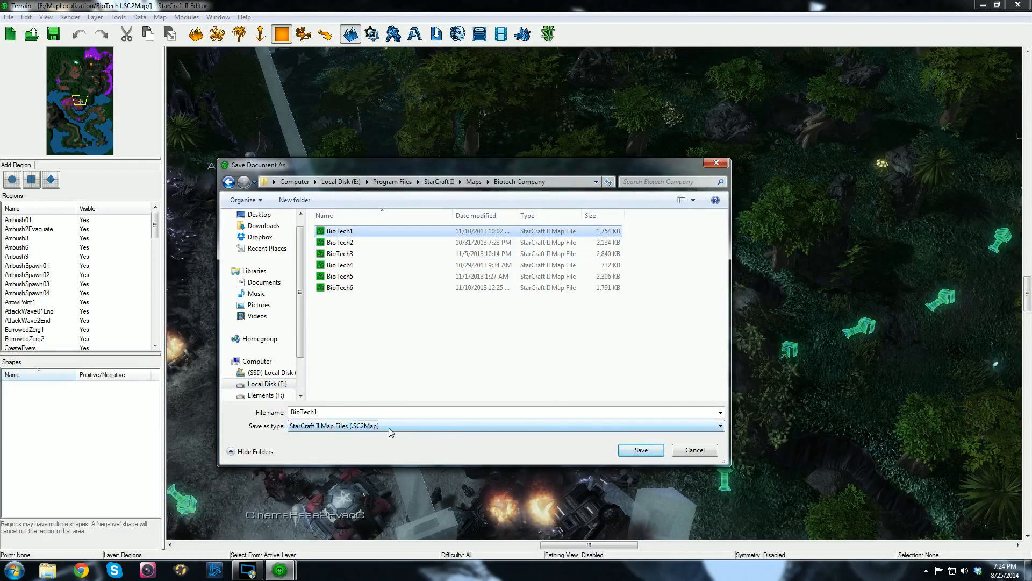
{"action": "left_click", "coordinate": [639, 450]}
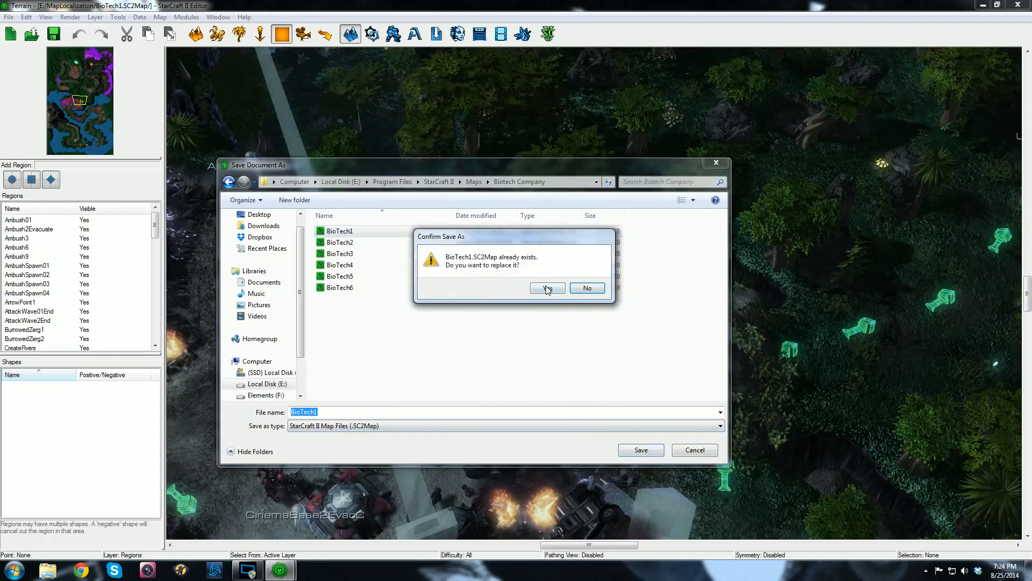
{"action": "left_click", "coordinate": [547, 288]}
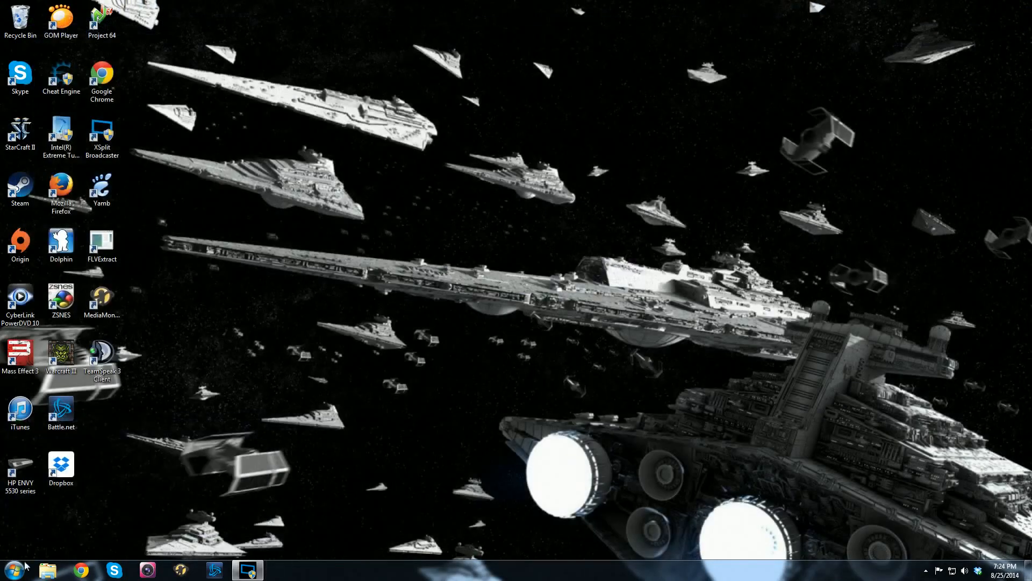
- Browse Explorer to StarCraft II > Maps > Biotech Company and launch the saved BioTech1 map
{"action": "left_click", "coordinate": [47, 570]}
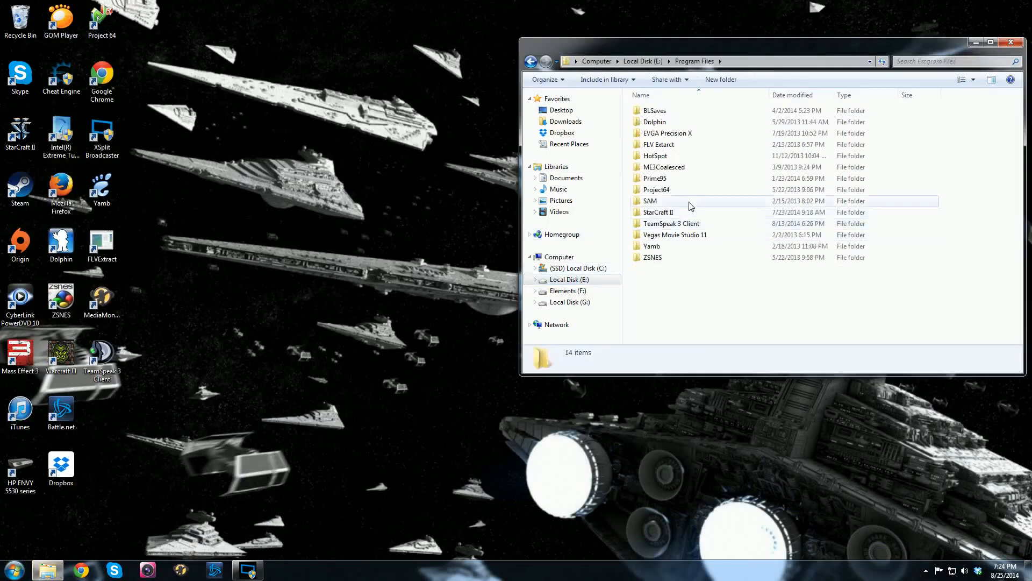
{"action": "double_click", "coordinate": [658, 212]}
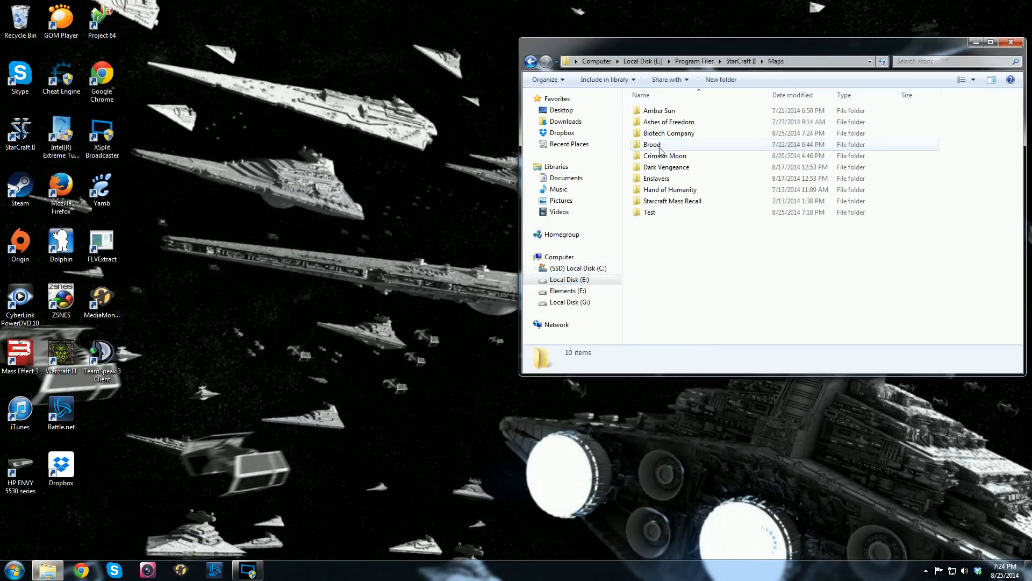
{"action": "double_click", "coordinate": [669, 133]}
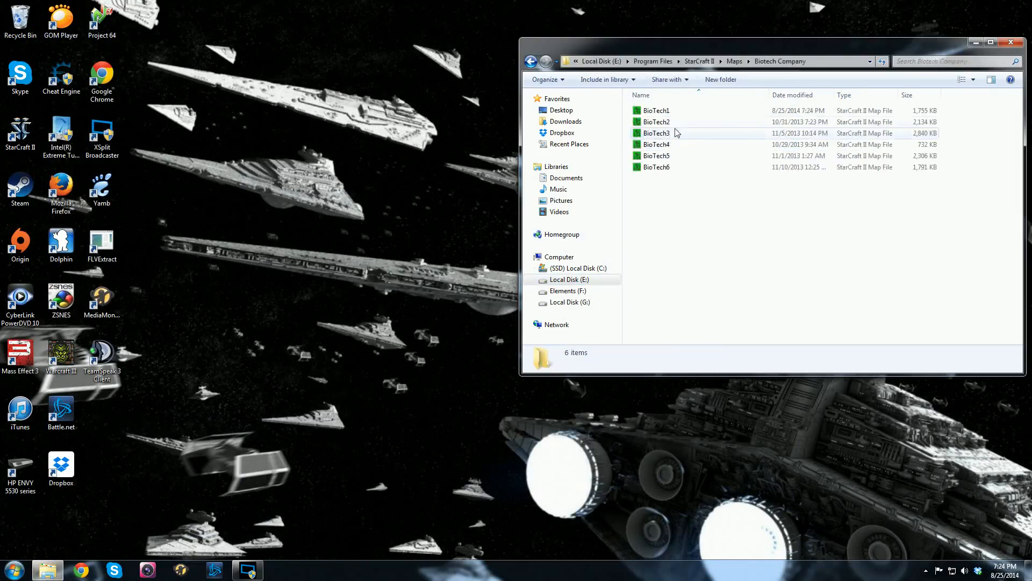
{"action": "double_click", "coordinate": [655, 110]}
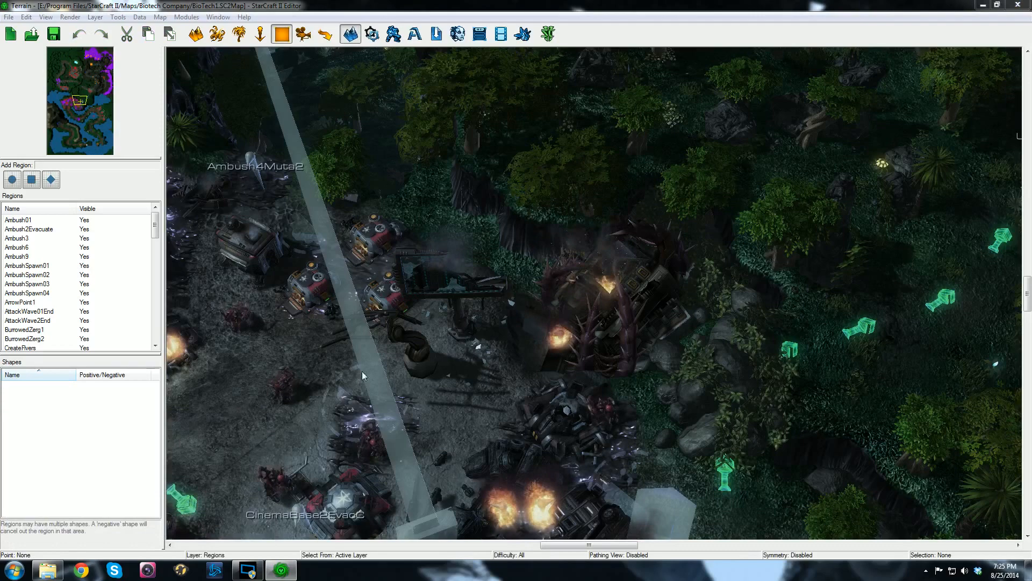
{"action": "mouse_move", "coordinate": [417, 350]}
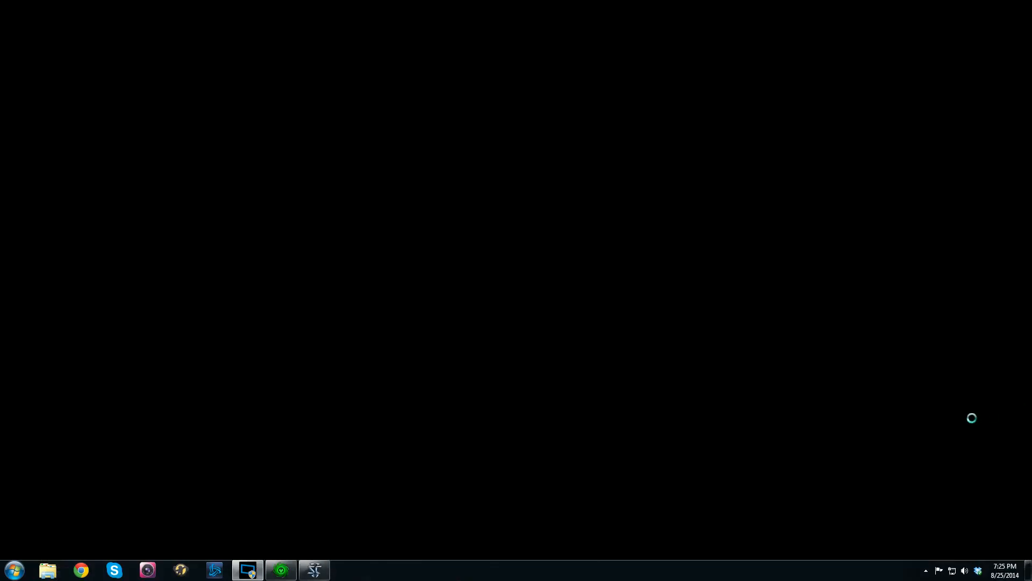
- Let the test game play the Team Leader intro, then bring up the in-game menu
{"action": "left_click", "coordinate": [314, 570]}
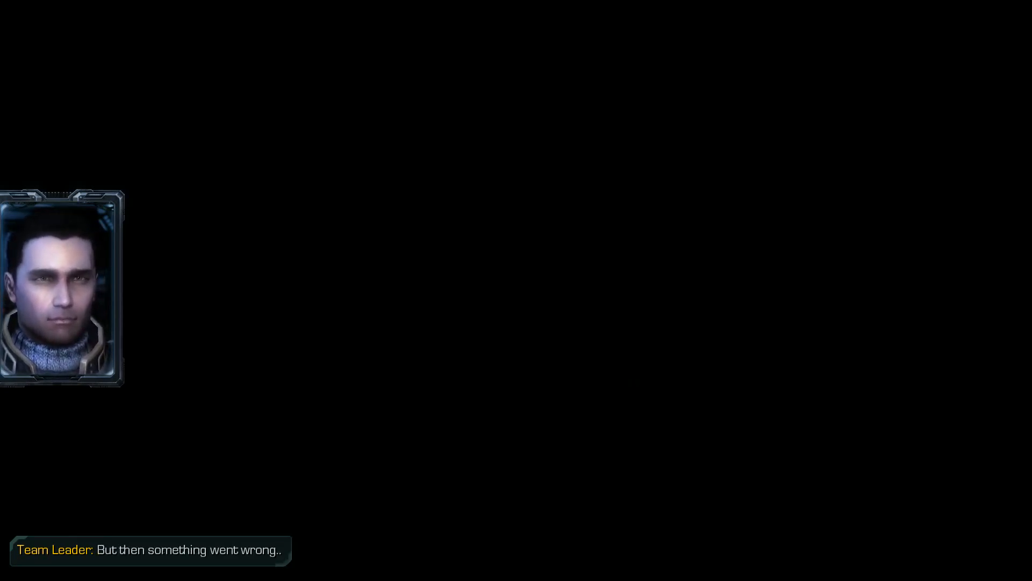
{"action": "key", "text": "Escape"}
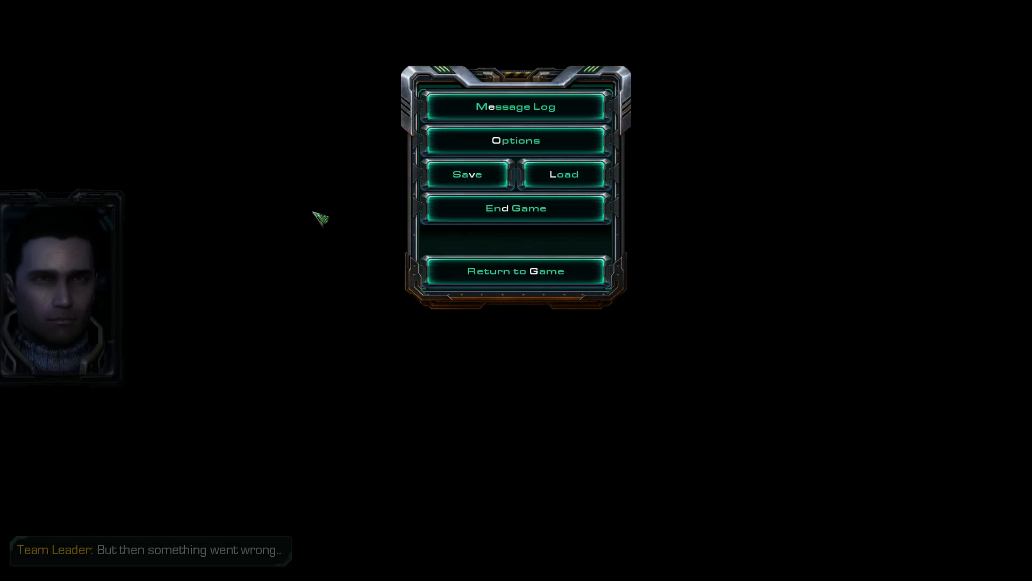